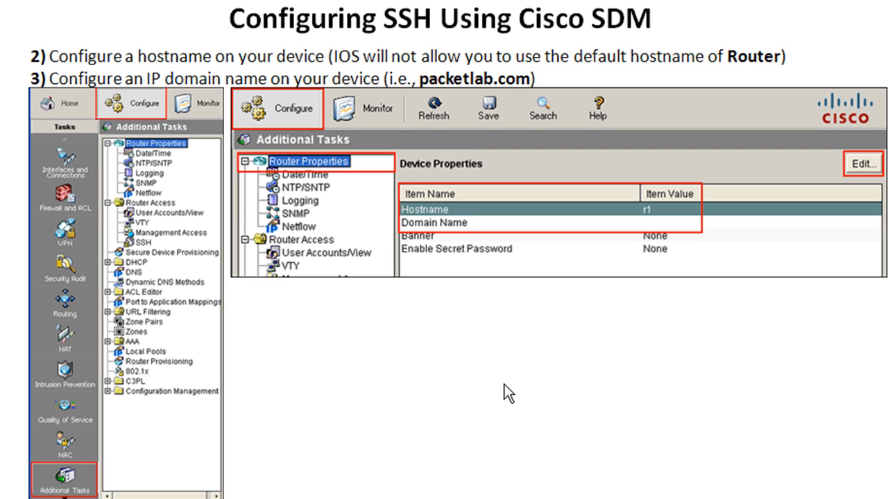
mouse_move(469, 239)
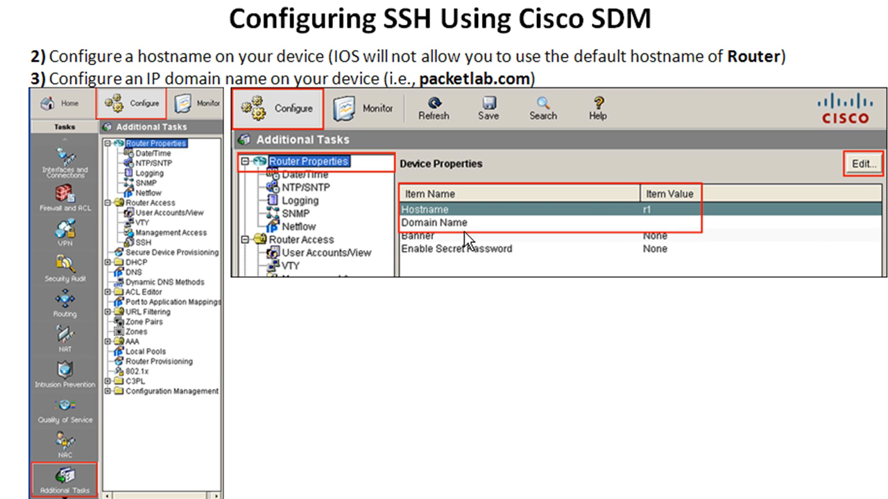
Bring up Device Properties showing host r1 and domain packetlab.com.
left_click(865, 162)
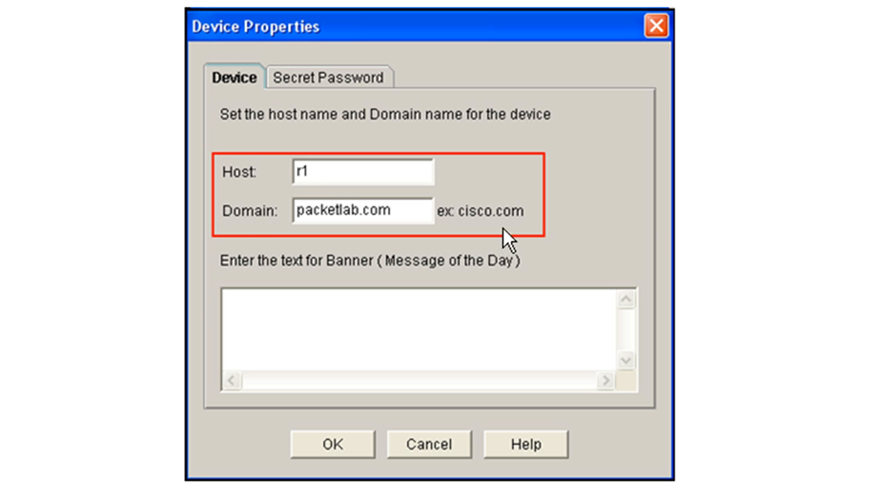
mouse_move(297, 290)
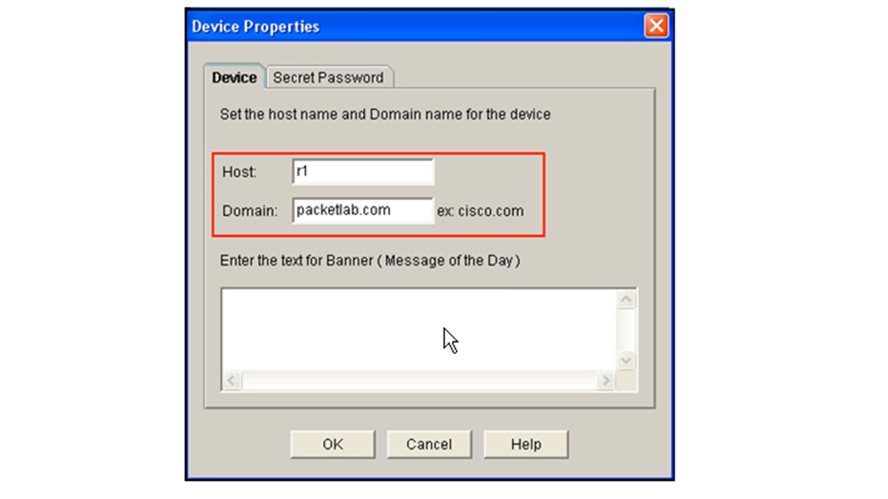
mouse_move(310, 316)
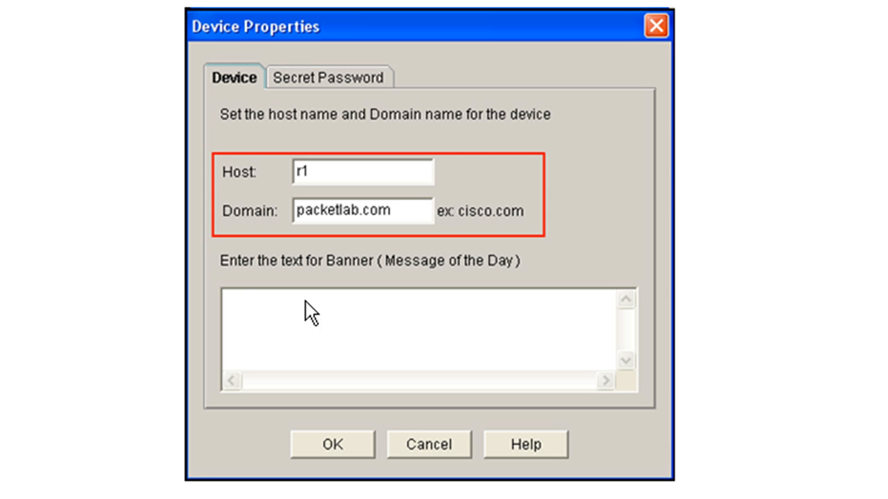
mouse_move(271, 294)
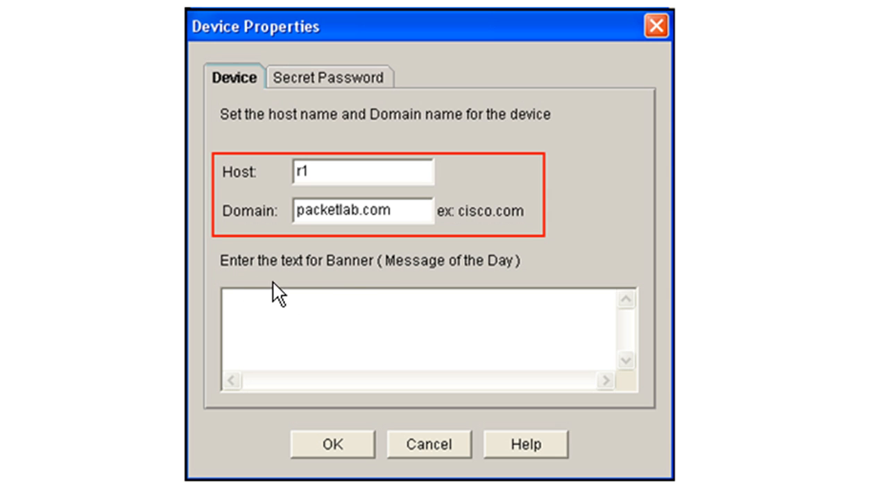
mouse_move(312, 275)
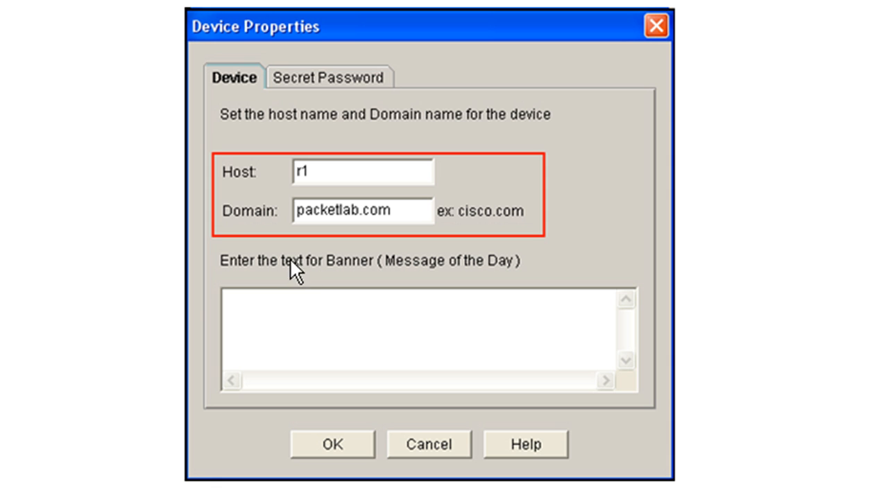
mouse_move(330, 304)
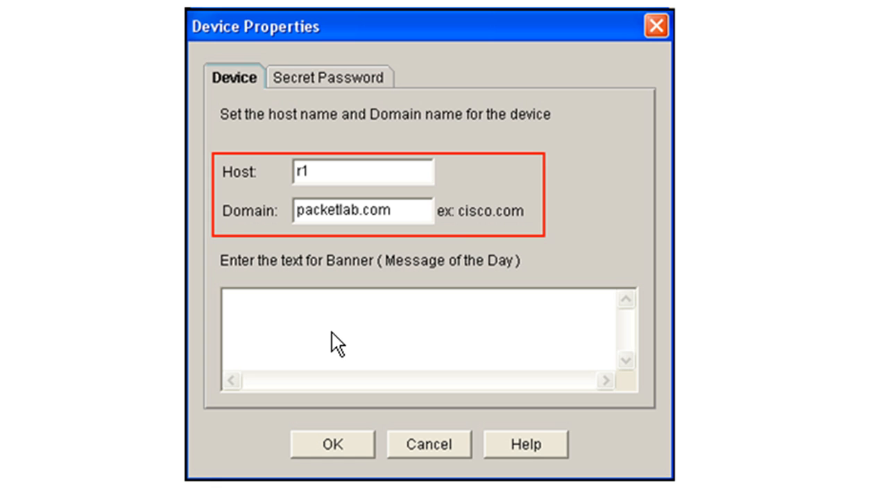
mouse_move(466, 242)
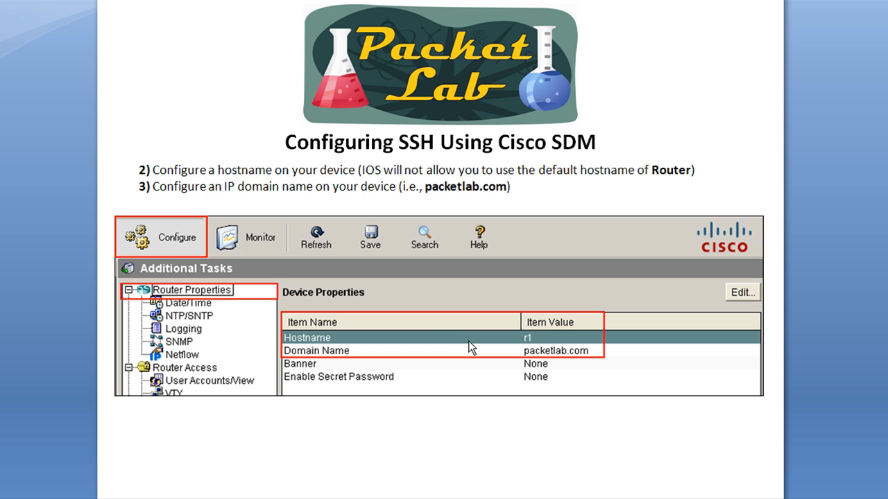
mouse_move(194, 303)
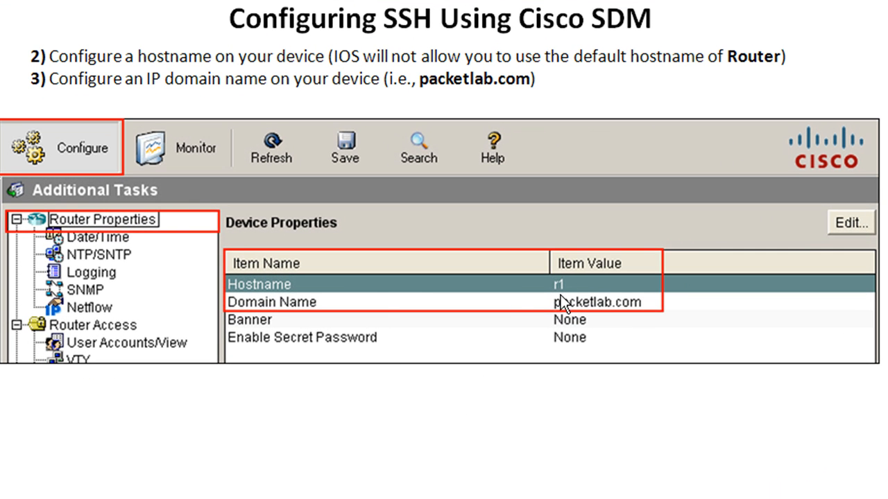
mouse_move(594, 316)
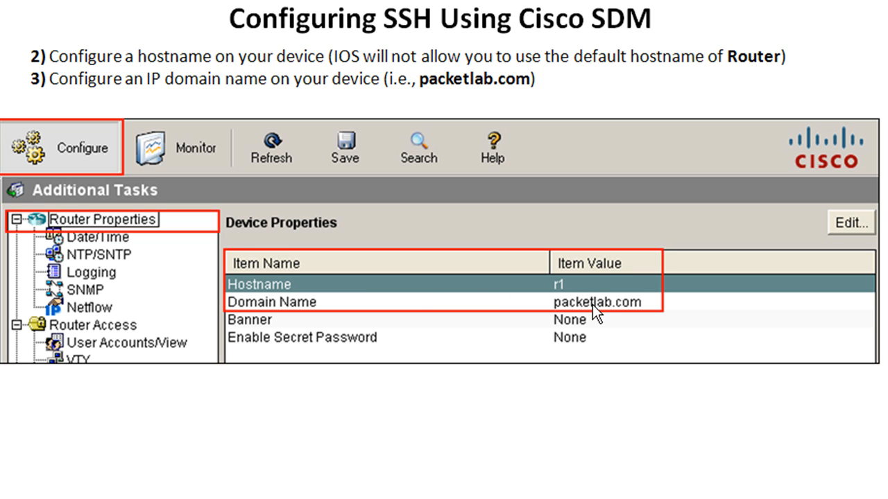
mouse_move(668, 320)
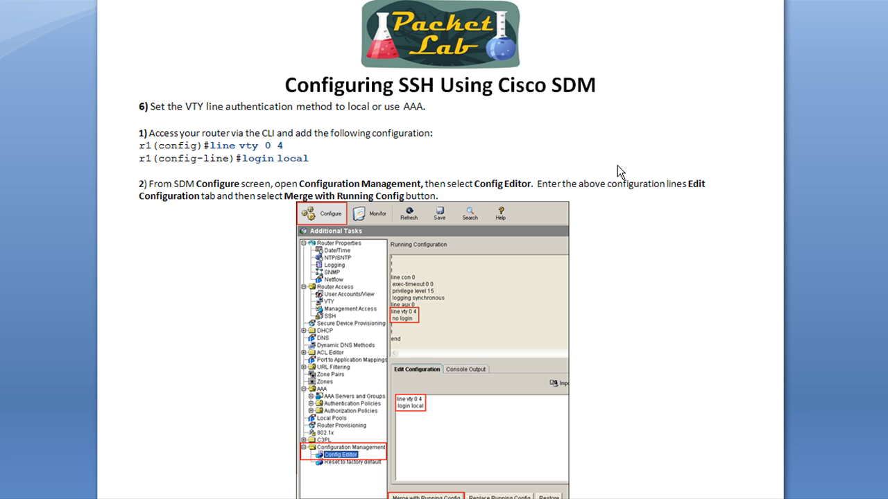
scroll("down", 3)
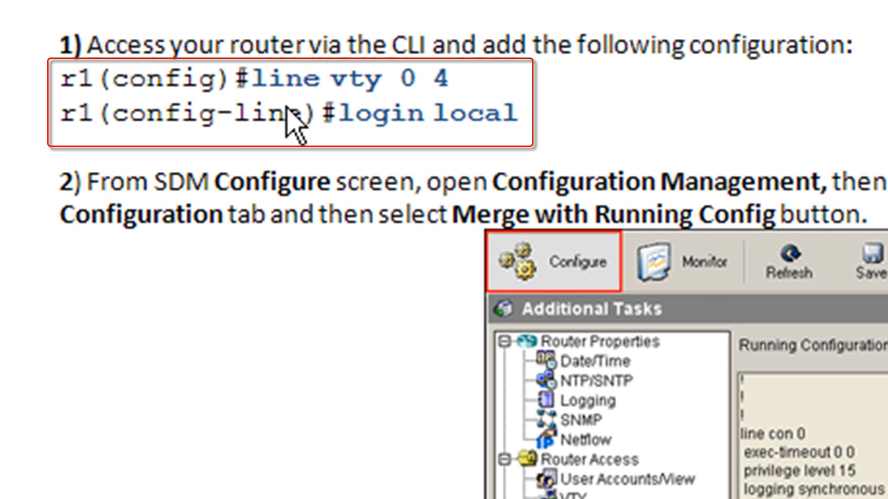
mouse_move(437, 128)
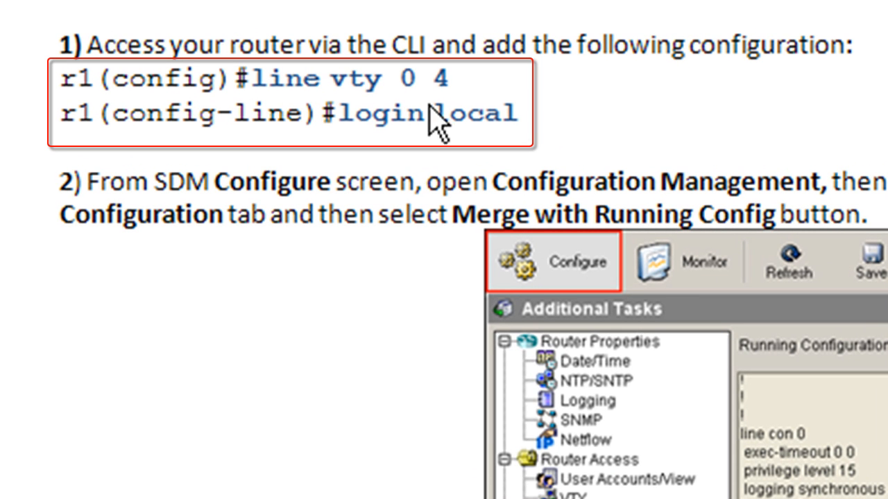
mouse_move(409, 114)
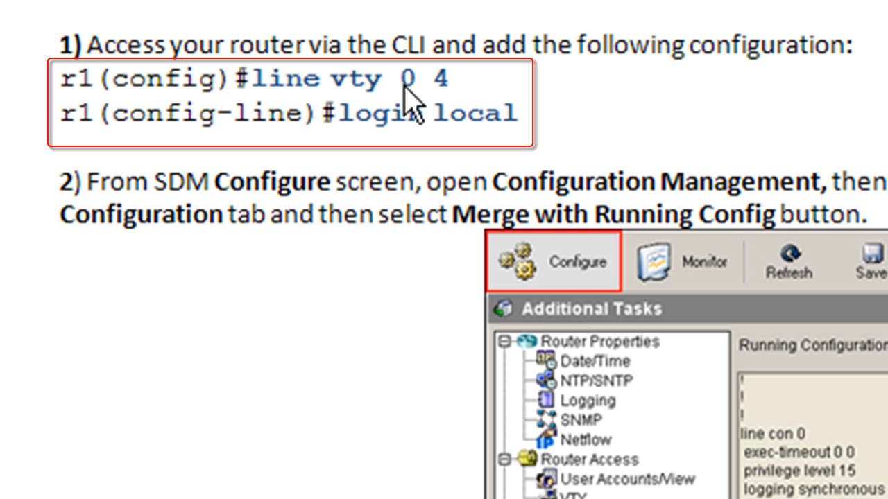
mouse_move(464, 125)
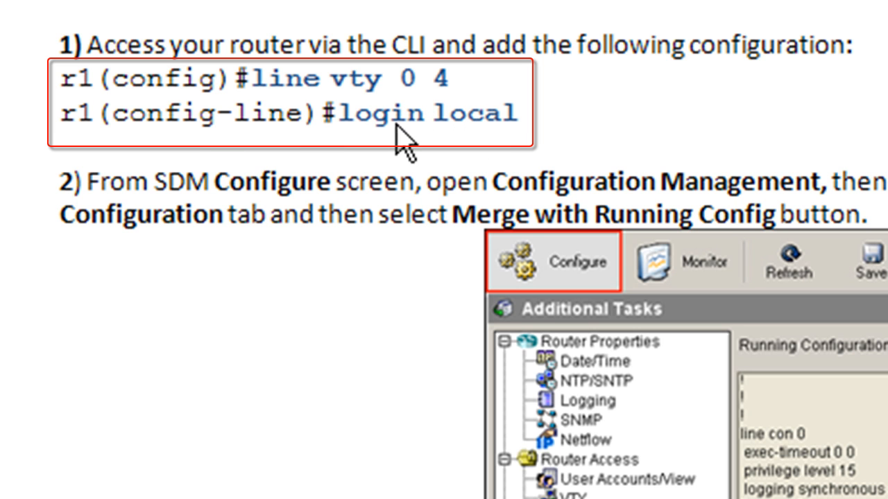
mouse_move(472, 97)
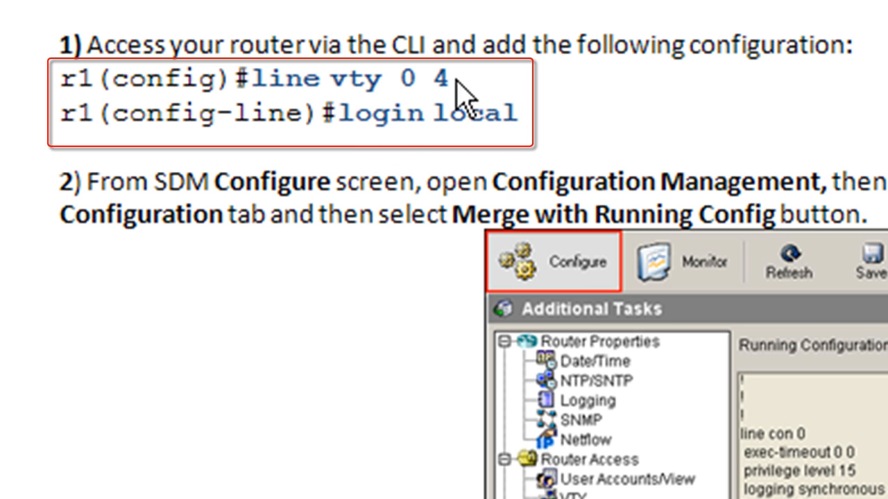
mouse_move(485, 141)
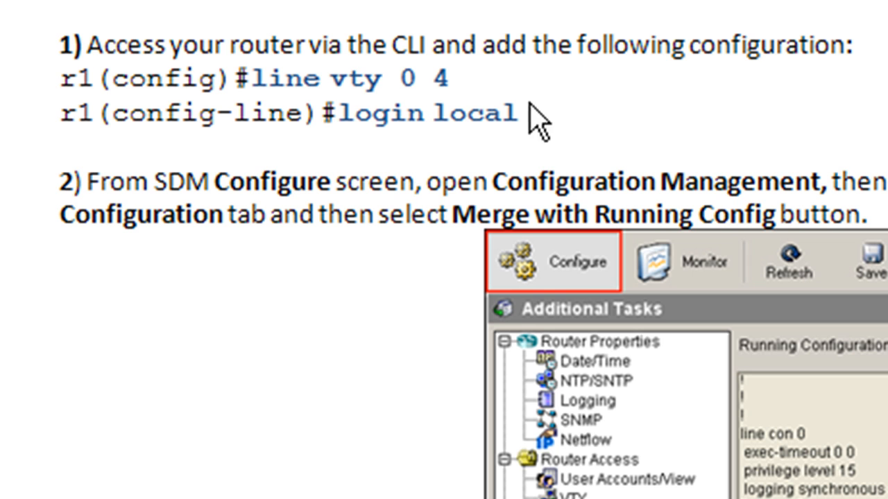
mouse_move(529, 156)
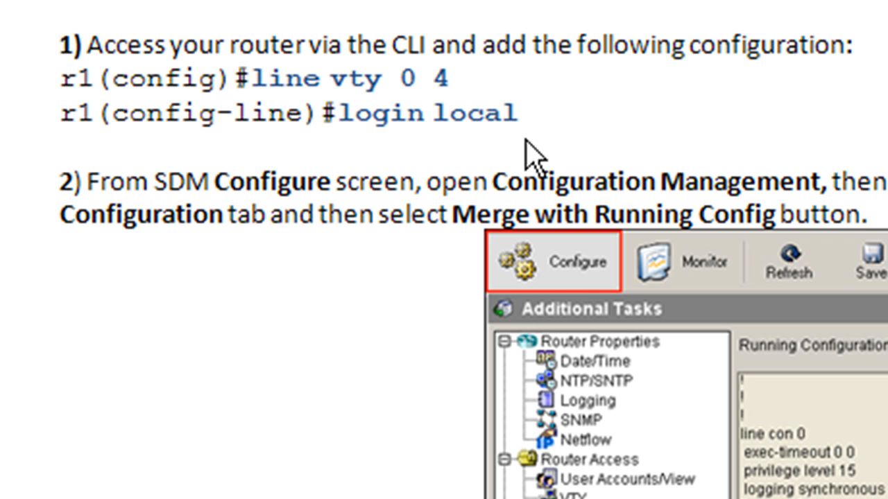
mouse_move(547, 149)
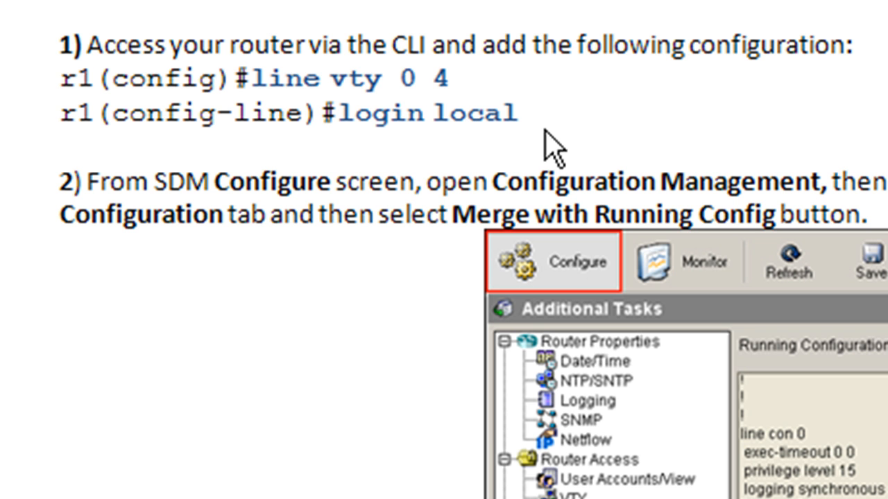
left_click(313, 430)
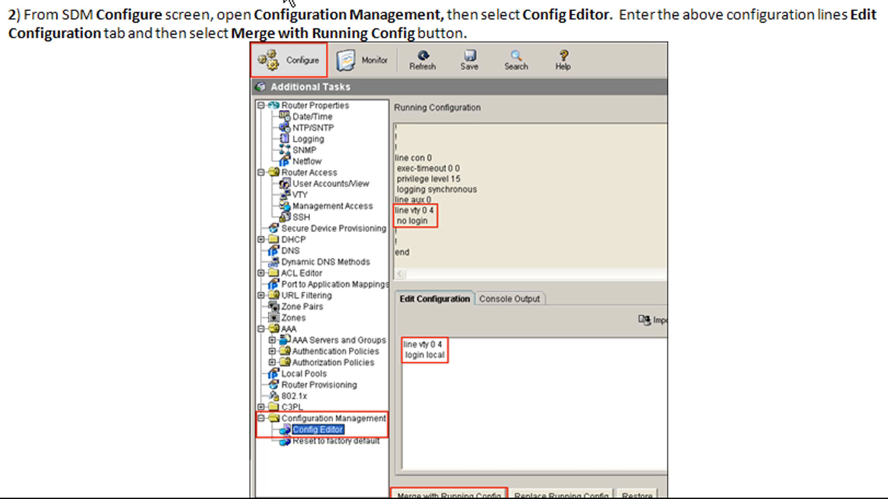
mouse_move(258, 72)
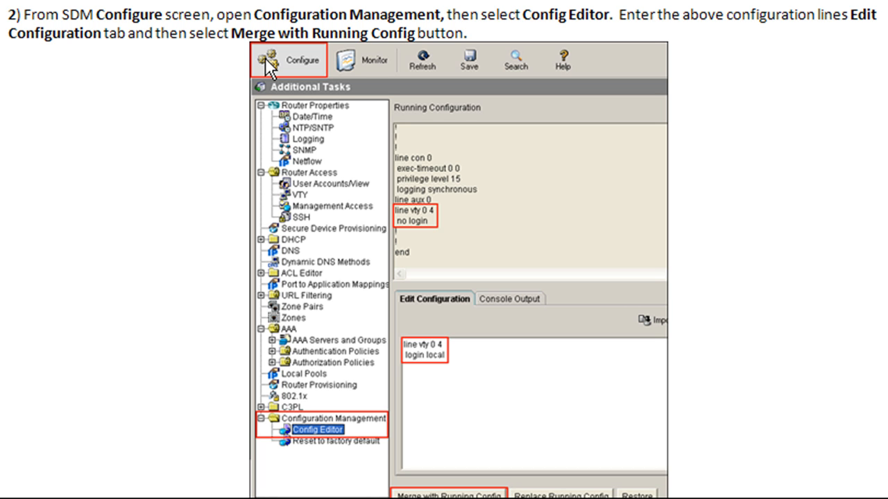
mouse_move(280, 445)
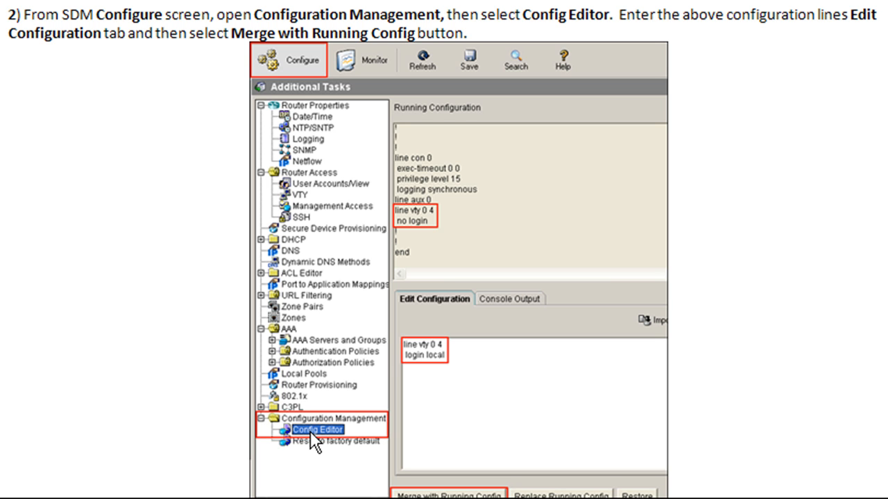
mouse_move(418, 125)
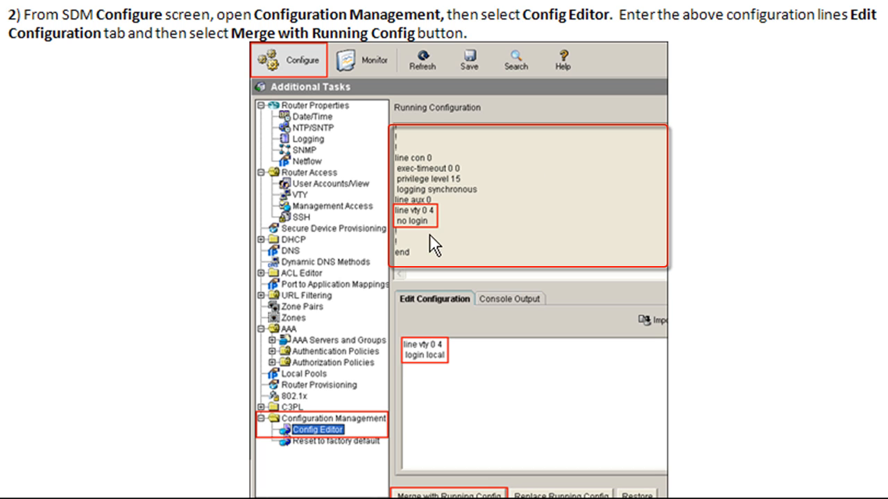
mouse_move(436, 244)
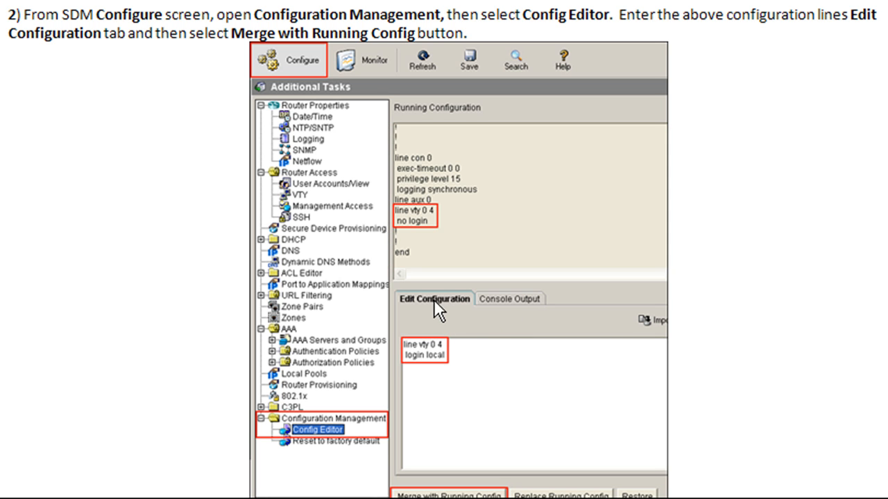
mouse_move(458, 397)
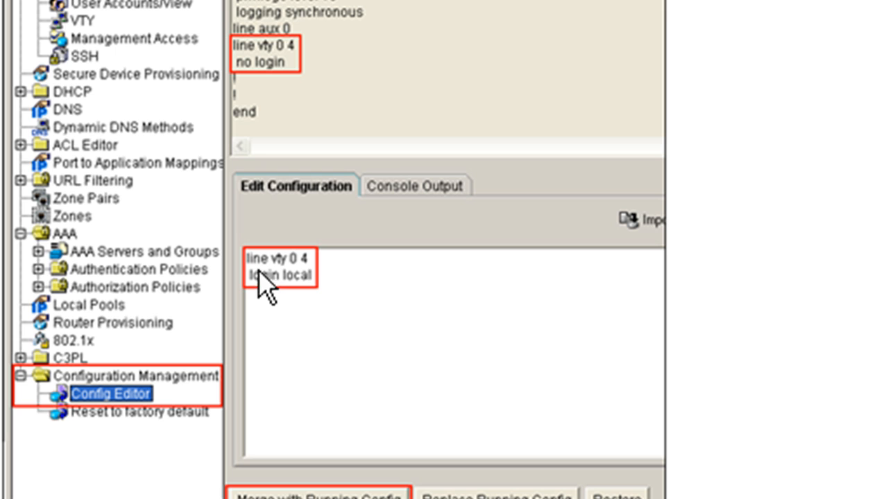
mouse_move(329, 323)
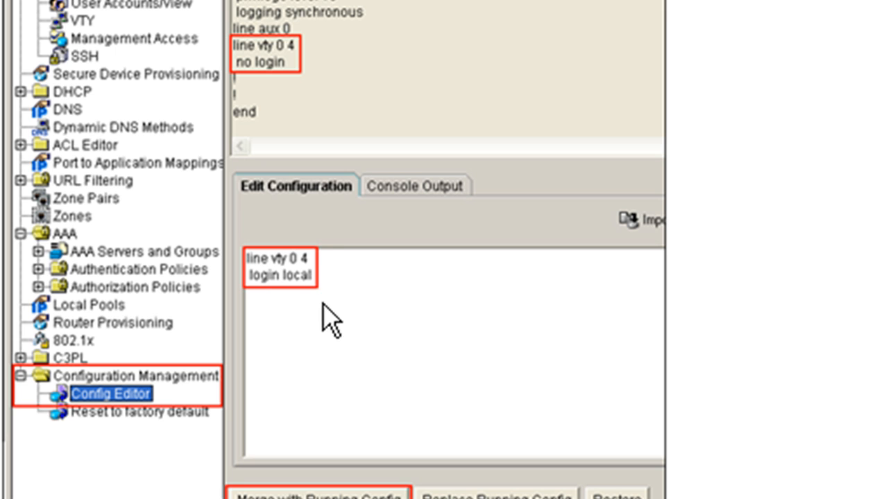
mouse_move(312, 344)
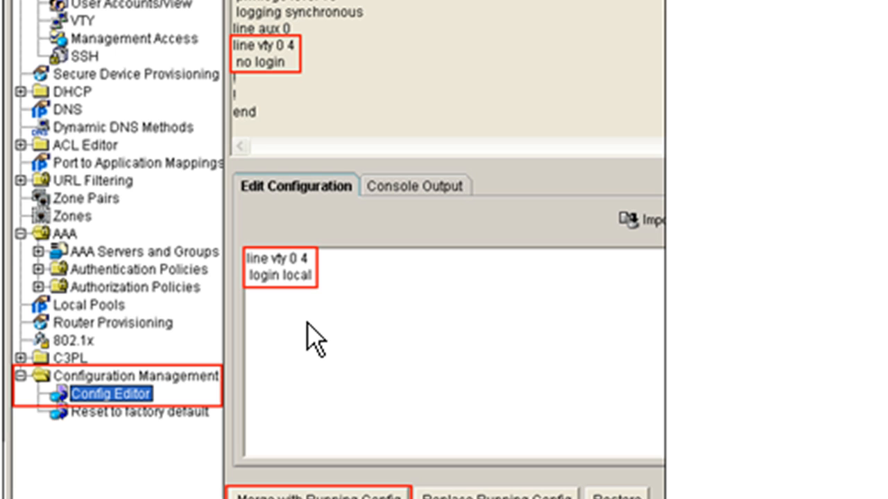
mouse_move(394, 308)
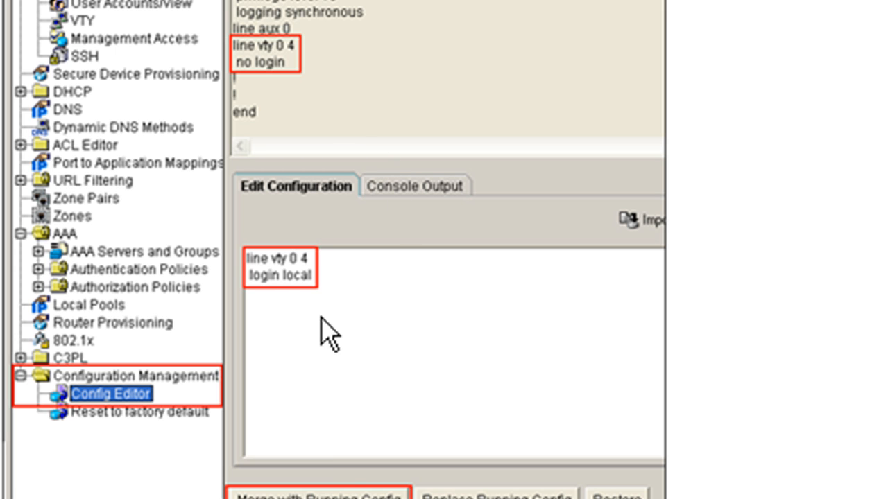
mouse_move(493, 352)
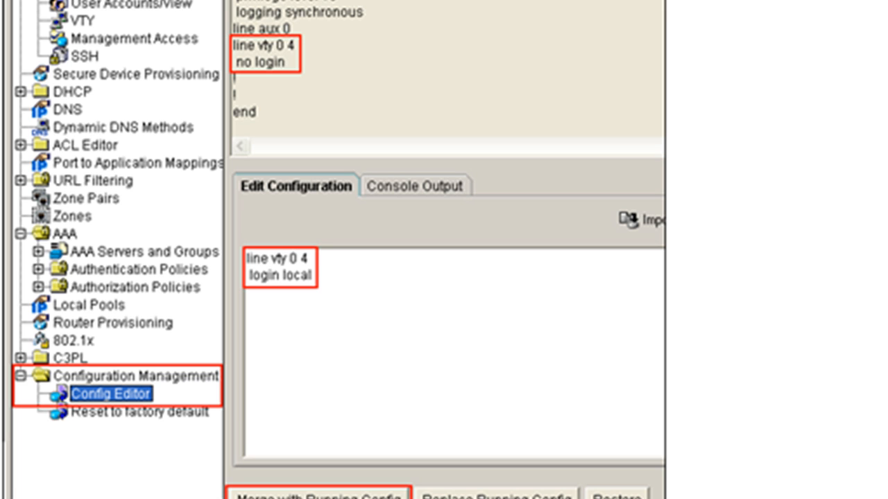
mouse_move(483, 197)
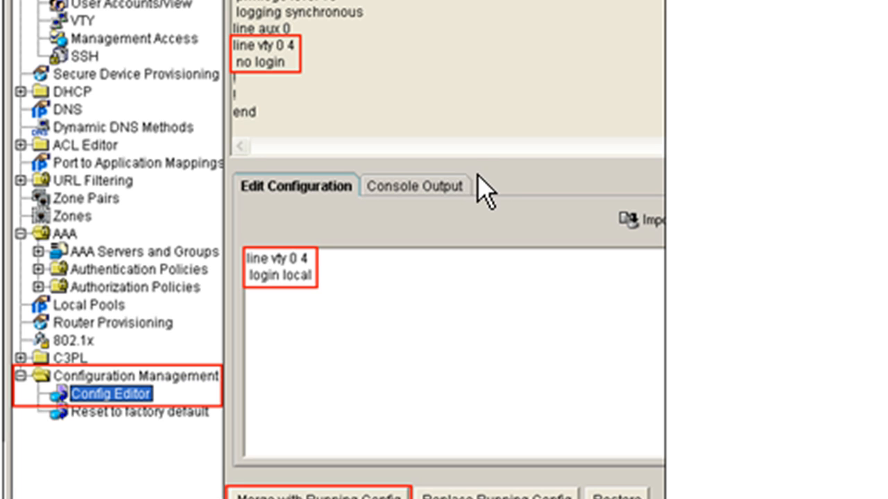
mouse_move(336, 111)
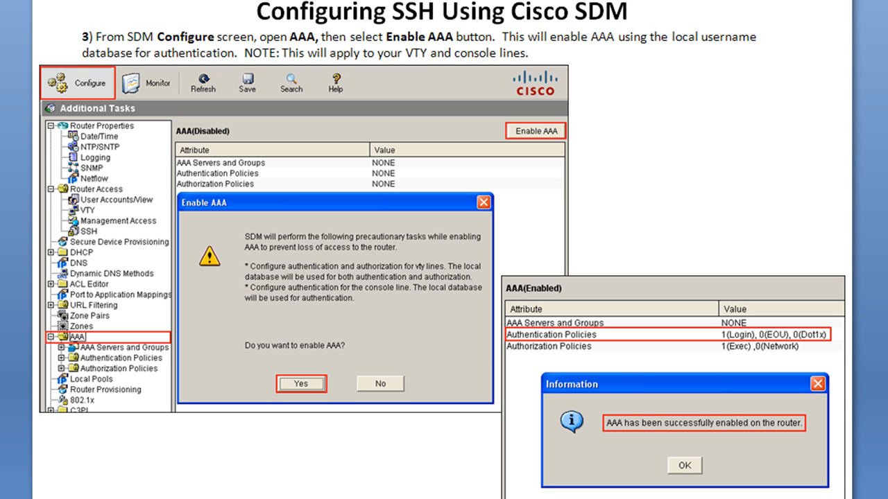
mouse_move(86, 92)
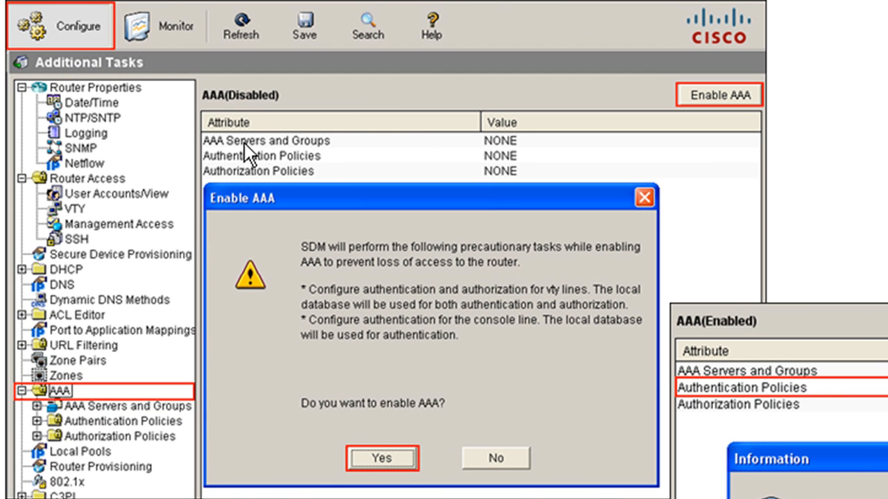
mouse_move(120, 439)
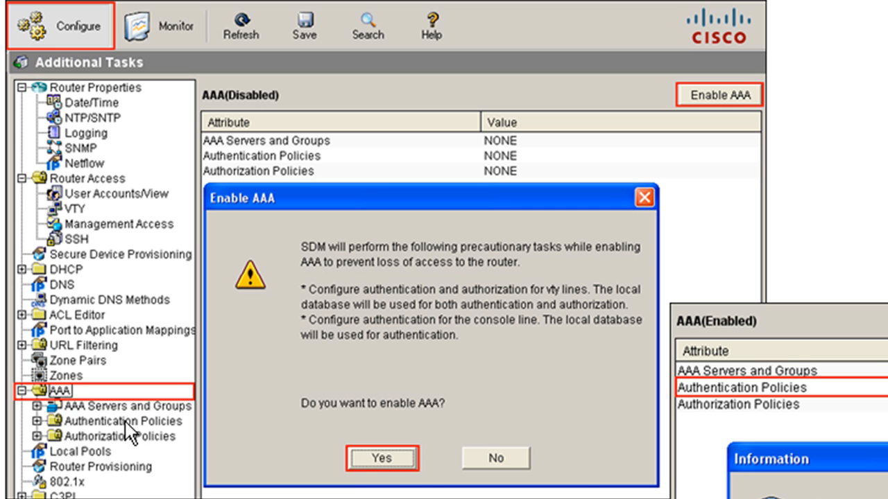
mouse_move(161, 400)
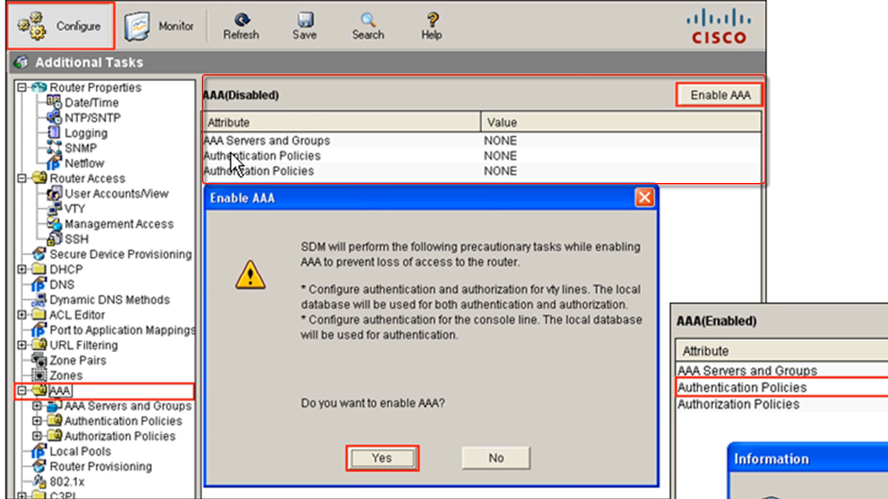
mouse_move(508, 158)
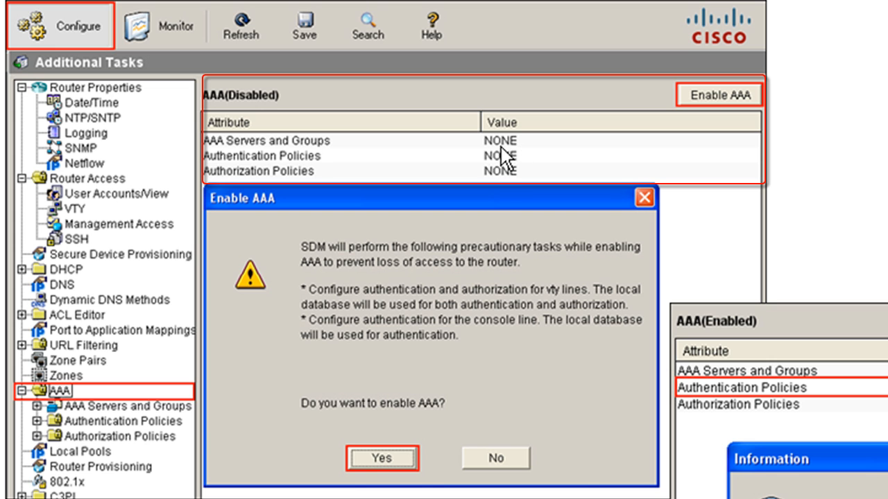
mouse_move(516, 200)
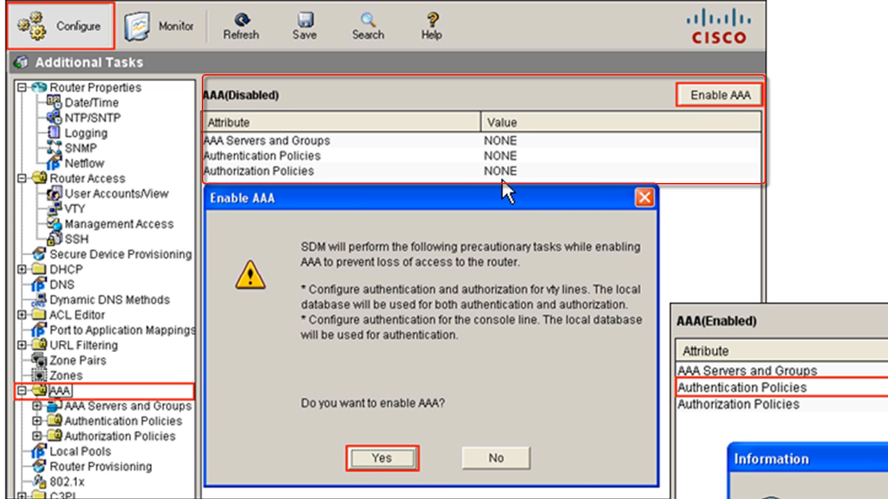
mouse_move(724, 111)
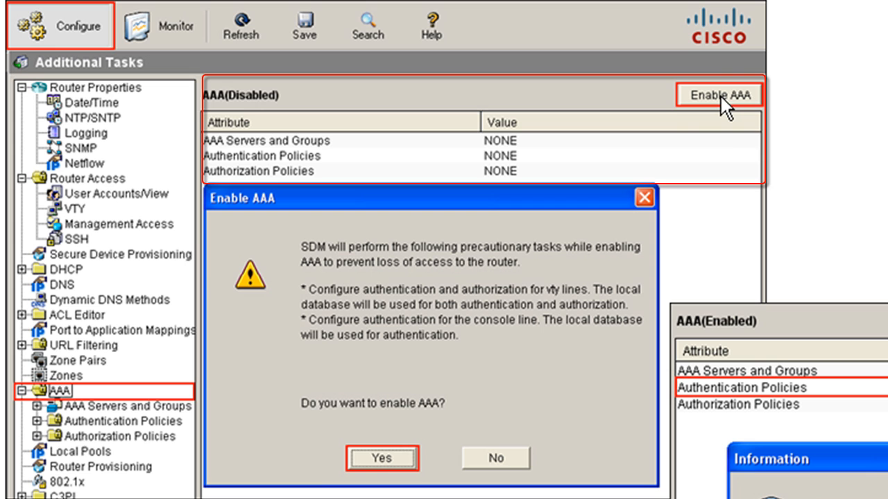
mouse_move(492, 208)
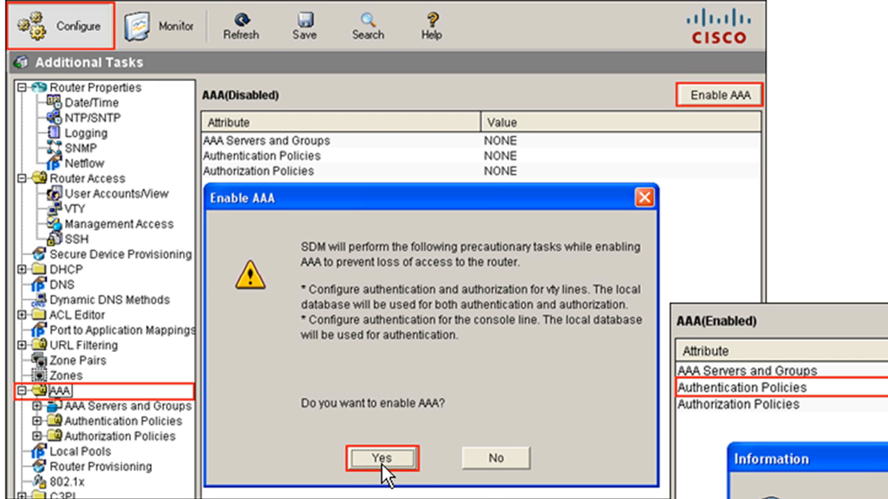
Confirm enabling AAA on the router so login and exec policies appear.
left_click(387, 458)
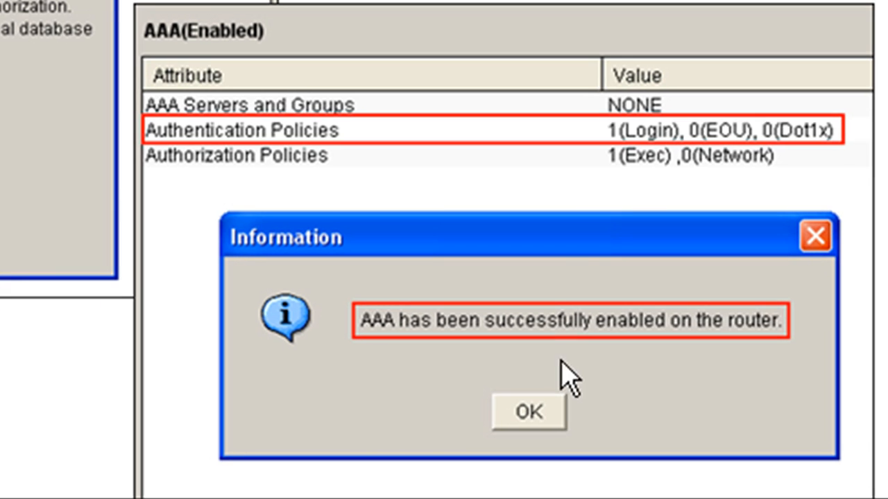
mouse_move(543, 208)
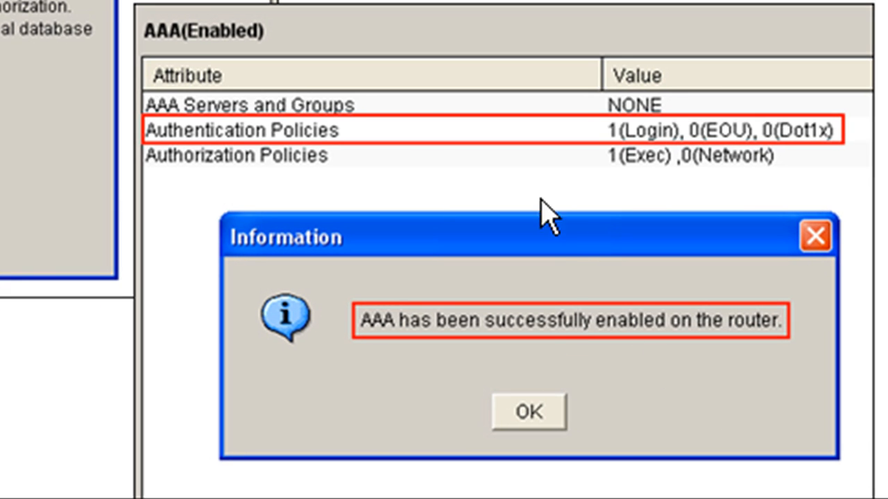
mouse_move(679, 136)
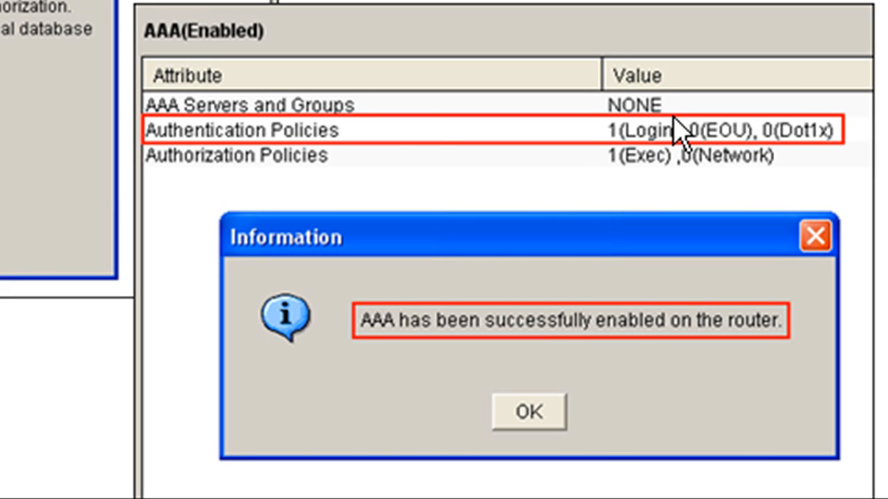
mouse_move(597, 108)
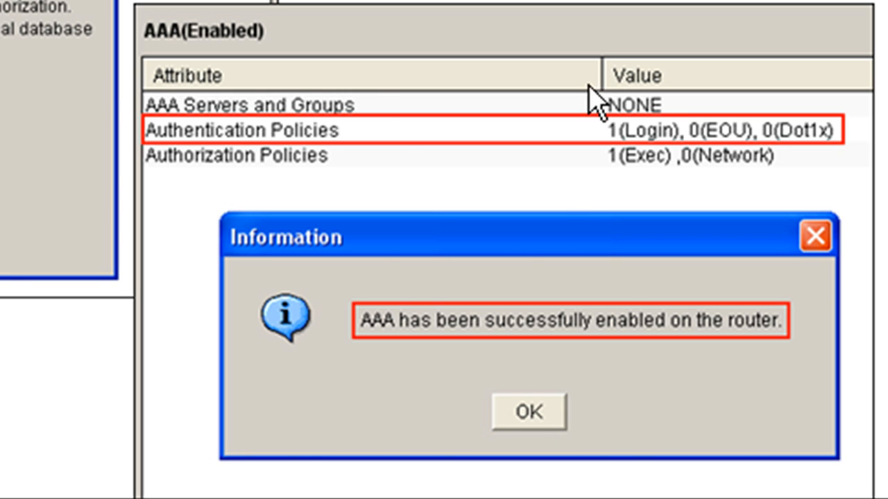
mouse_move(423, 156)
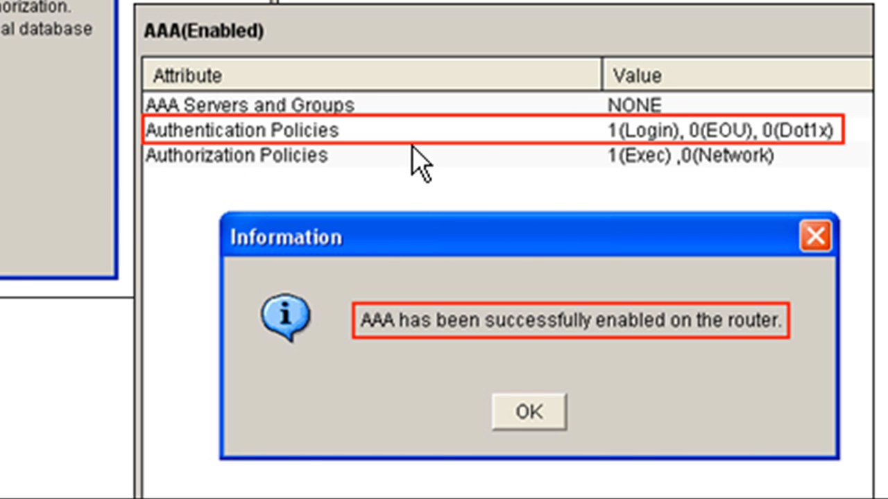
mouse_move(812, 159)
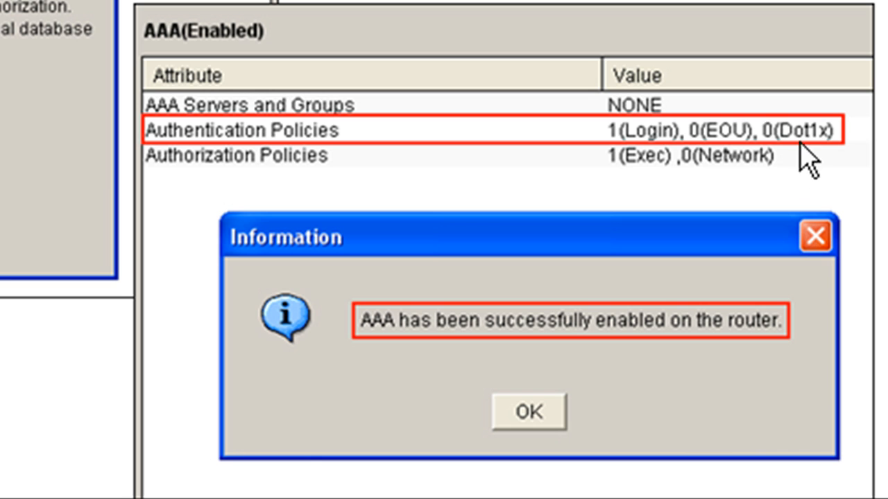
mouse_move(599, 150)
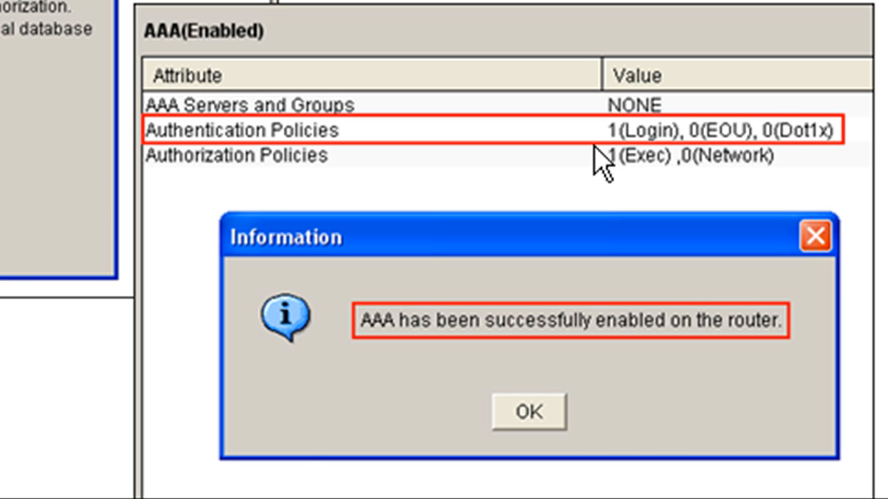
mouse_move(763, 164)
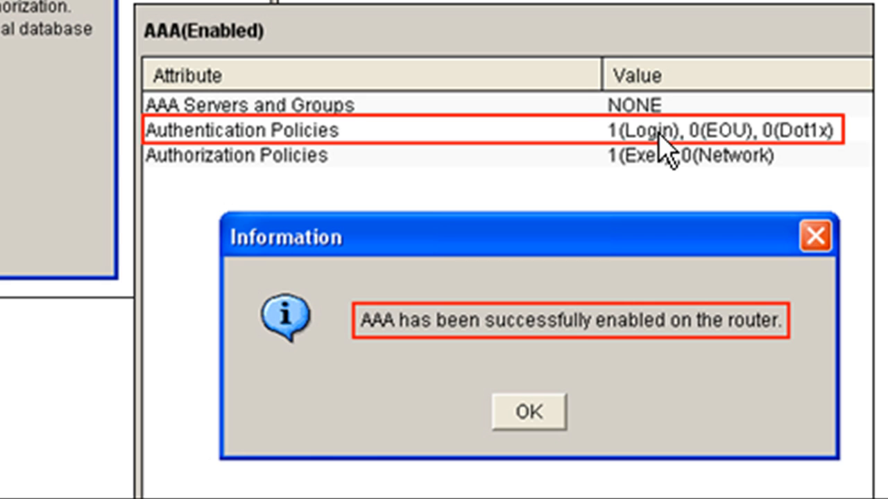
mouse_move(349, 139)
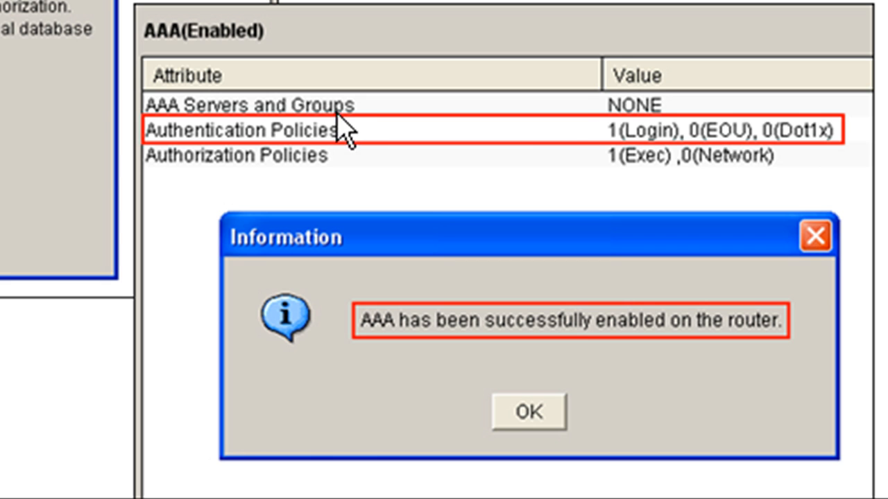
mouse_move(447, 153)
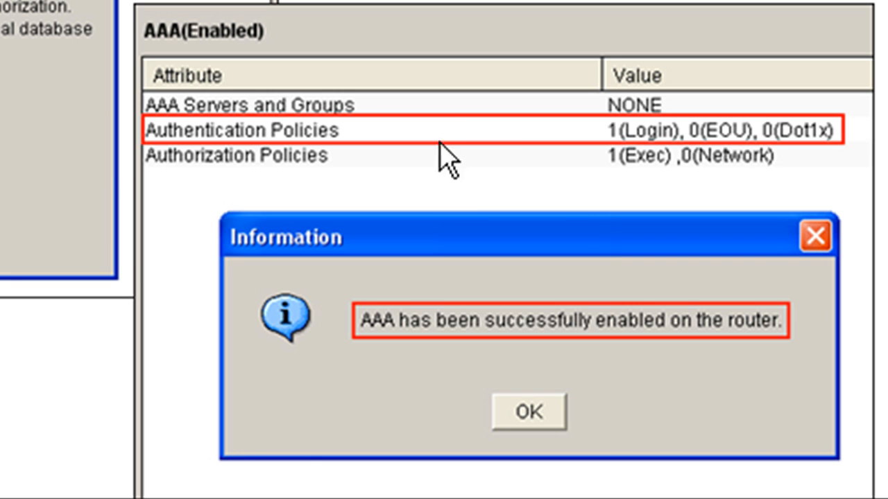
mouse_move(541, 194)
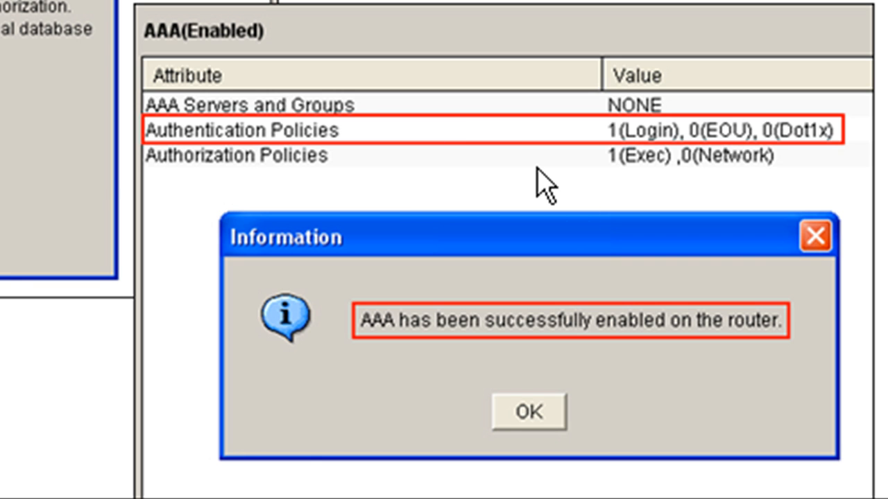
mouse_move(389, 139)
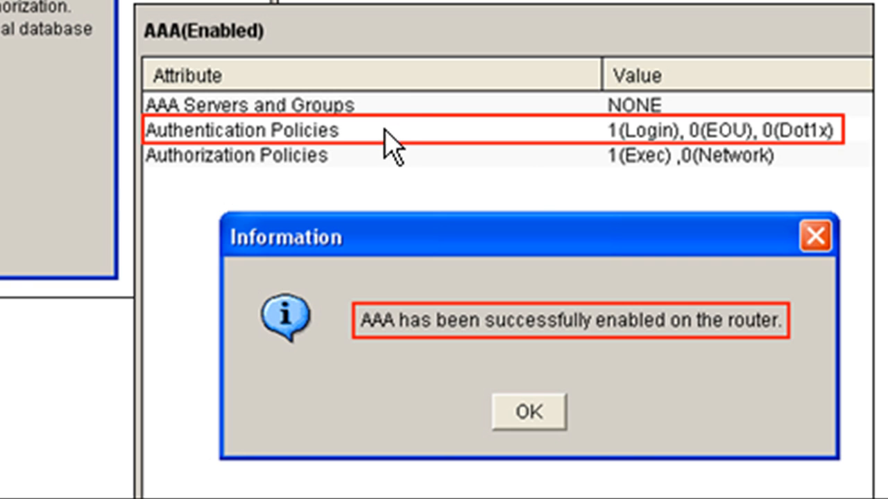
mouse_move(399, 114)
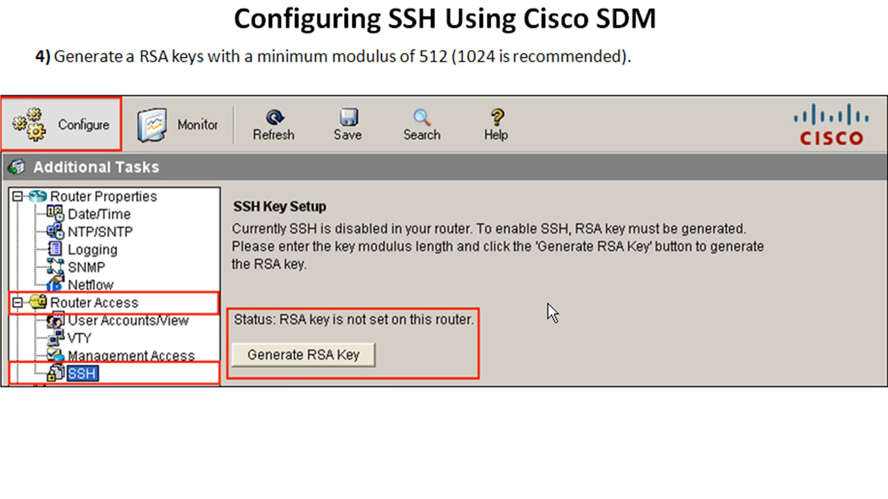
mouse_move(605, 286)
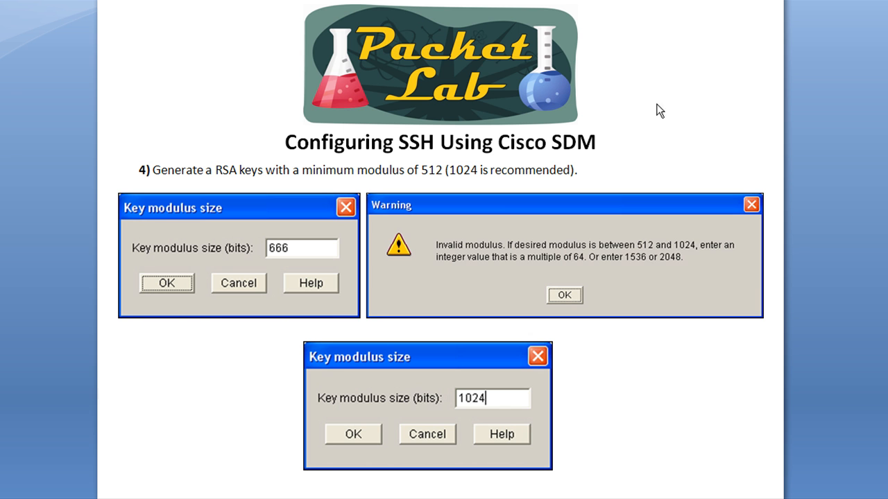
mouse_move(174, 221)
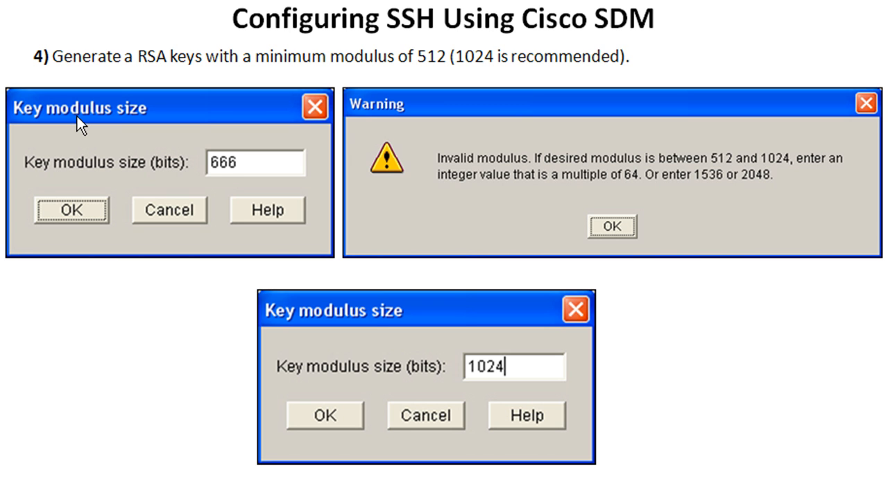
mouse_move(178, 122)
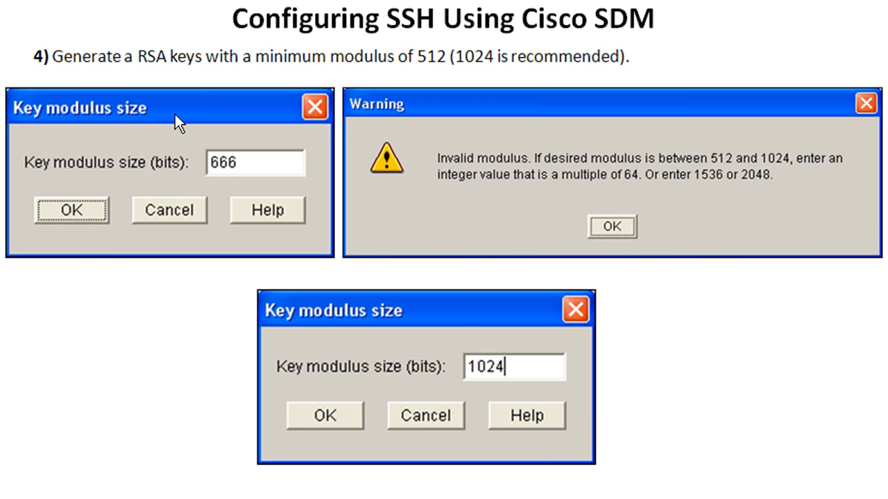
mouse_move(759, 194)
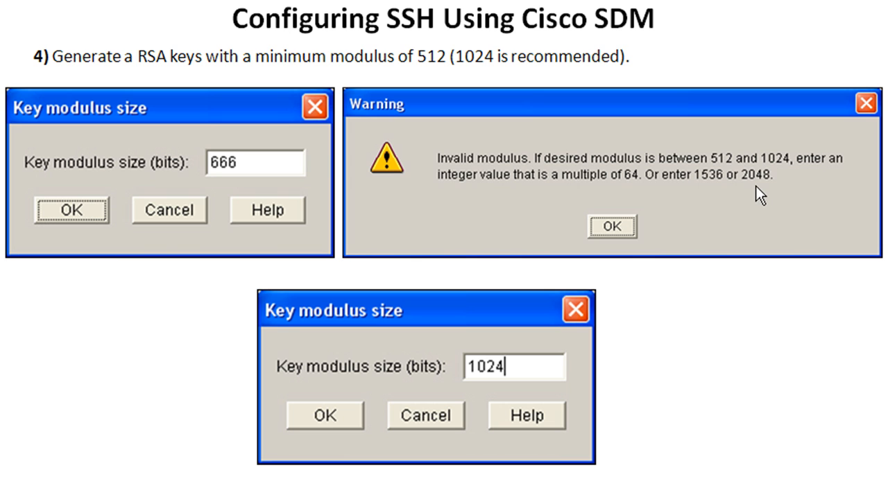
mouse_move(752, 194)
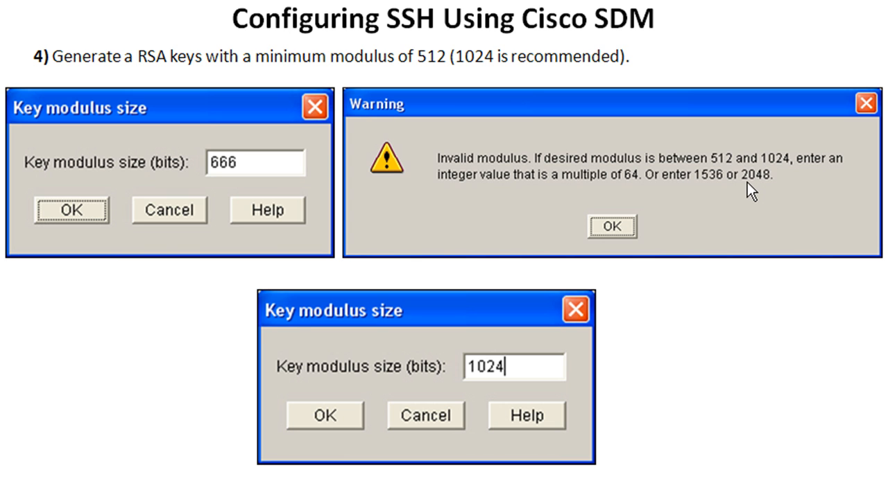
mouse_move(203, 177)
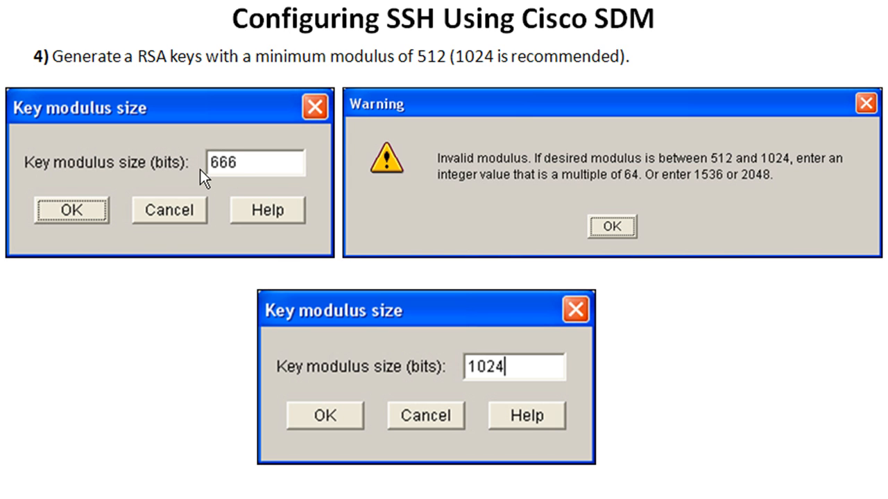
mouse_move(214, 191)
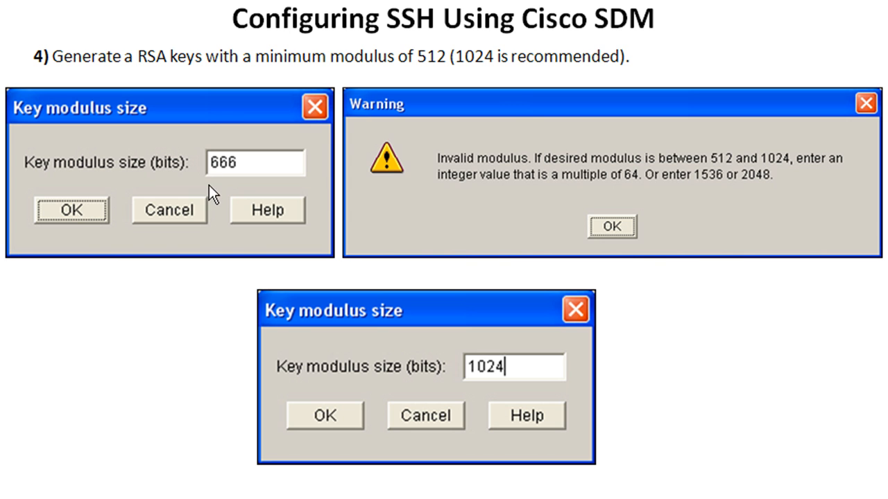
mouse_move(195, 124)
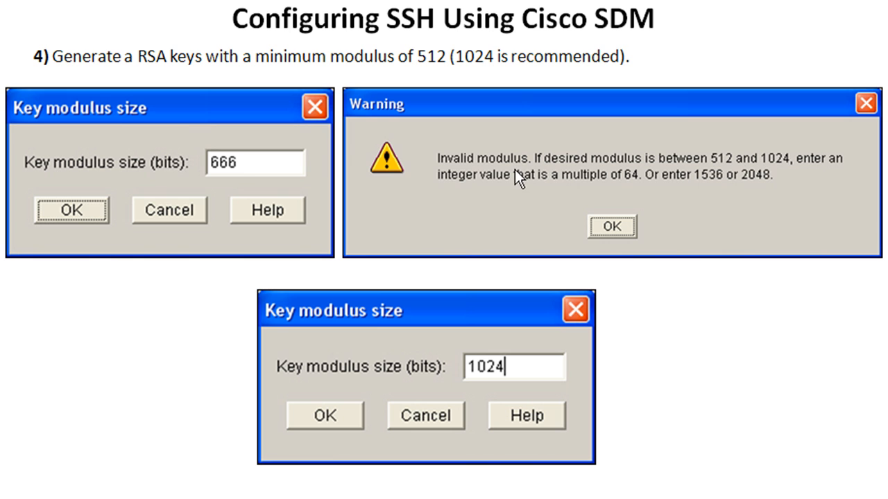
mouse_move(170, 169)
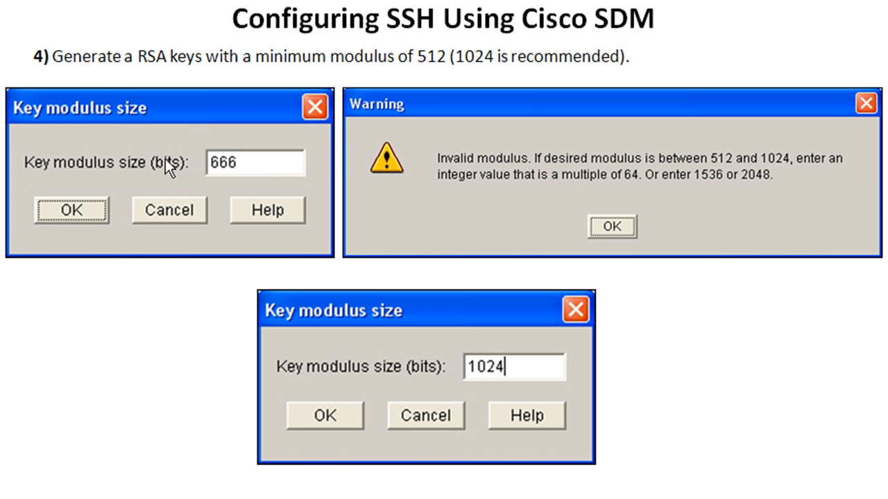
mouse_move(545, 191)
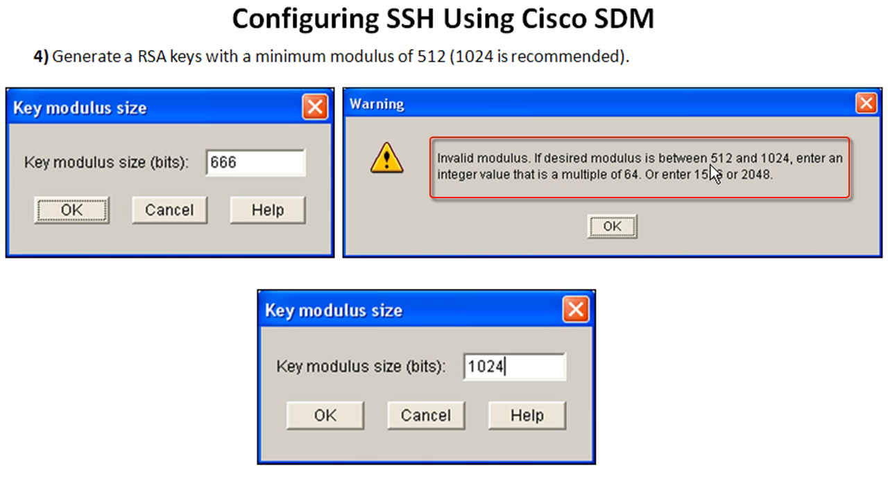
mouse_move(635, 201)
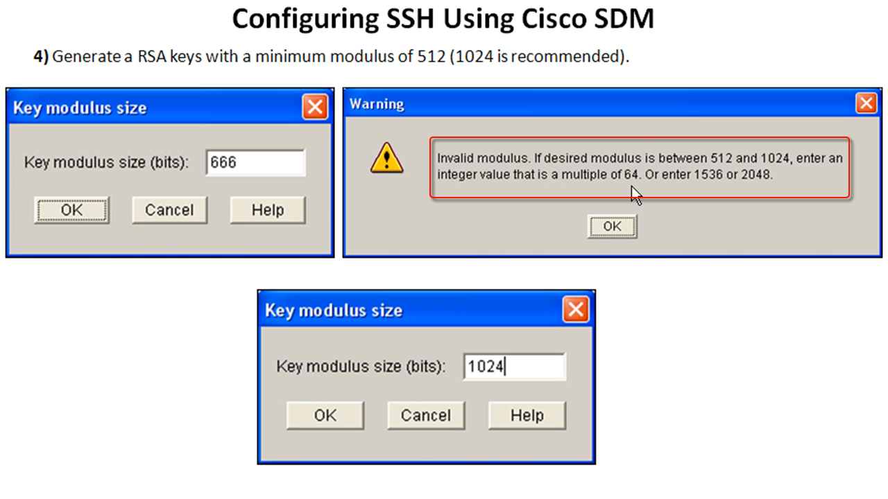
mouse_move(672, 199)
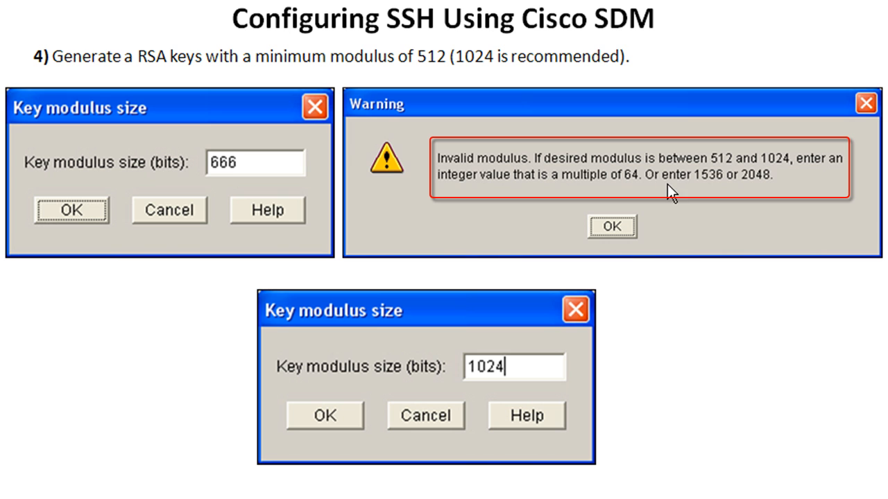
mouse_move(718, 197)
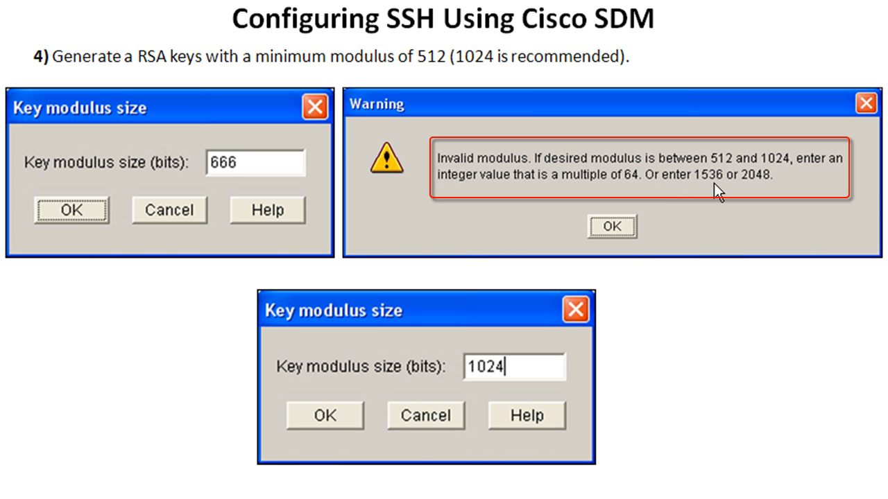
mouse_move(815, 203)
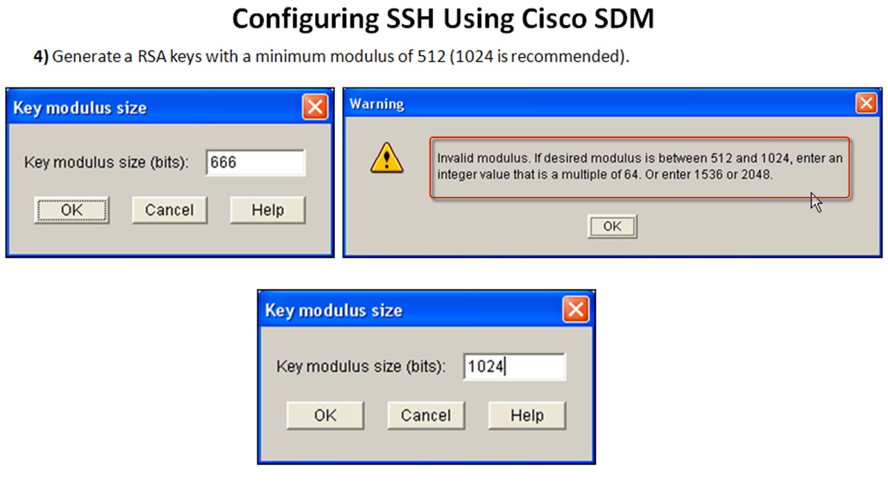
mouse_move(733, 190)
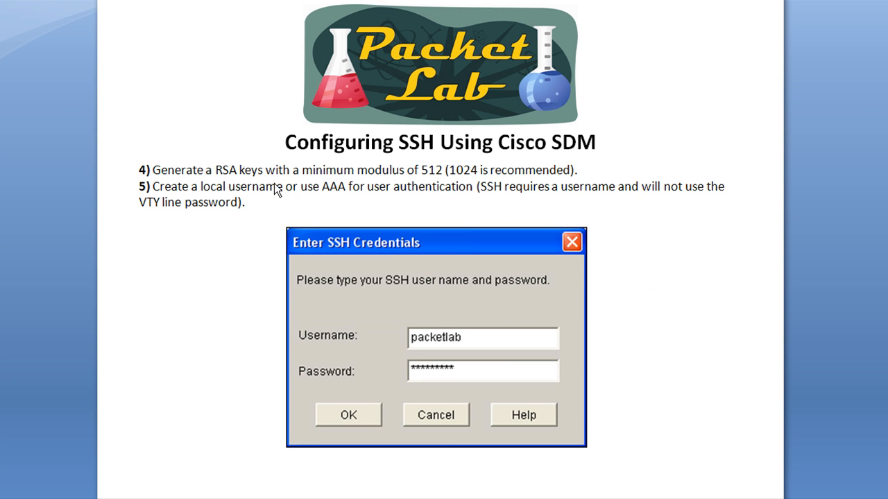
mouse_move(492, 179)
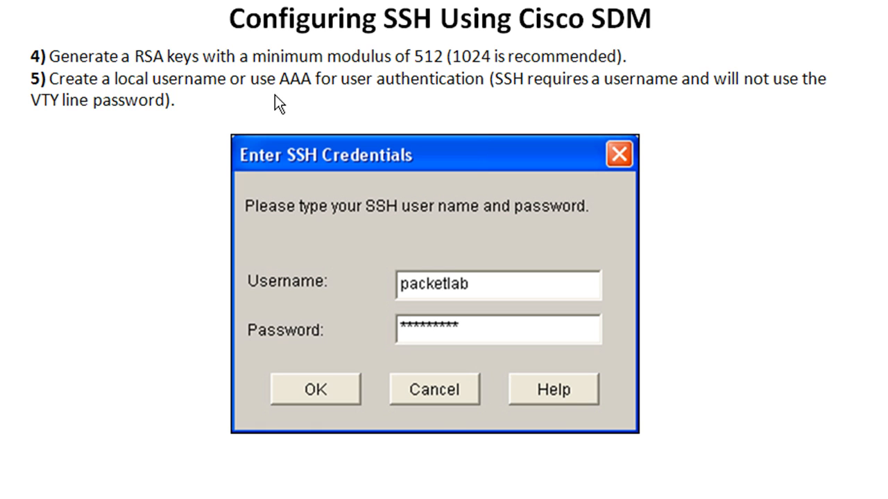
mouse_move(262, 109)
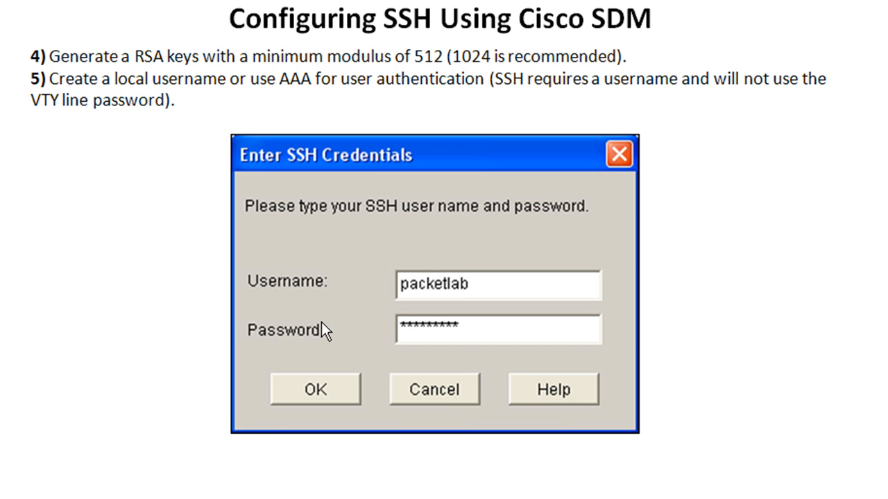
mouse_move(239, 160)
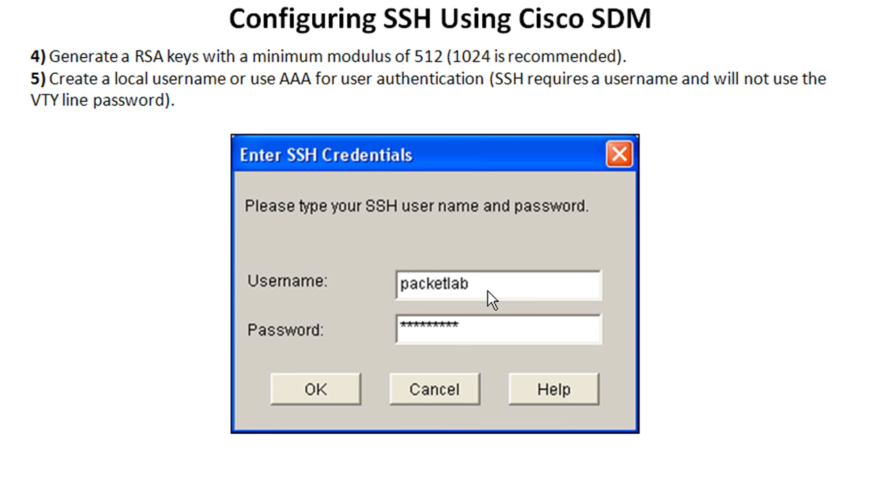
left_click(315, 388)
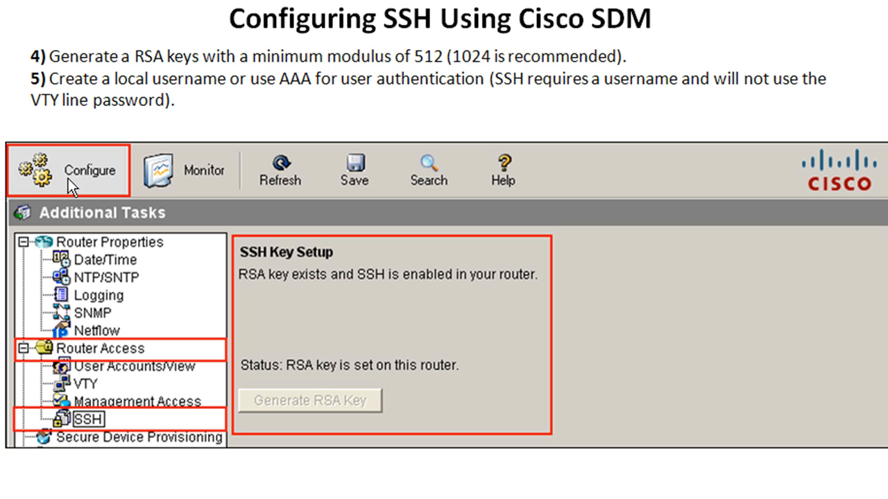
mouse_move(117, 355)
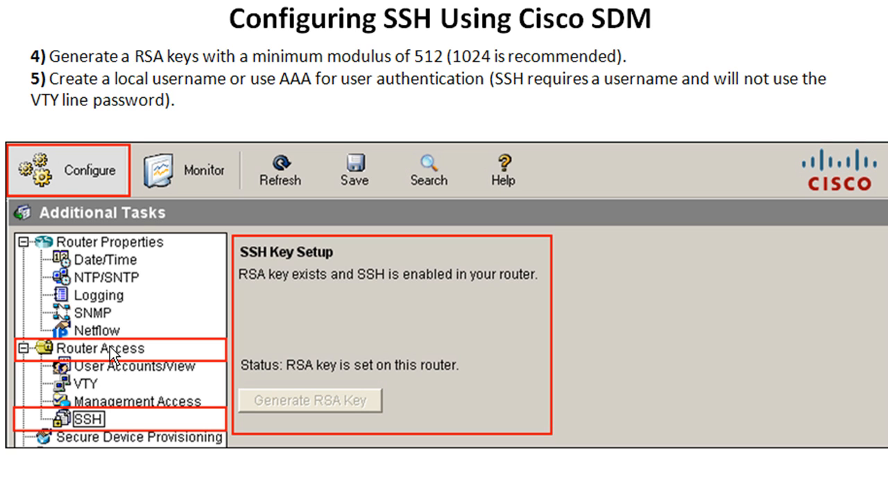
mouse_move(108, 355)
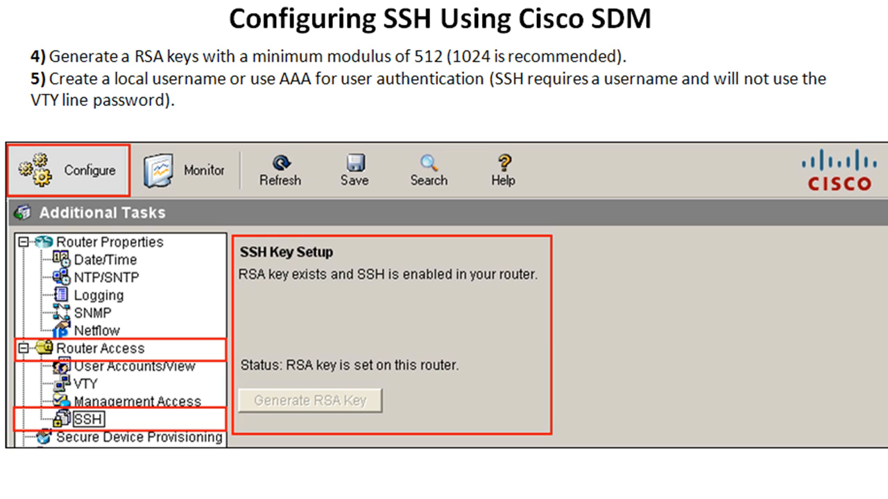
mouse_move(586, 72)
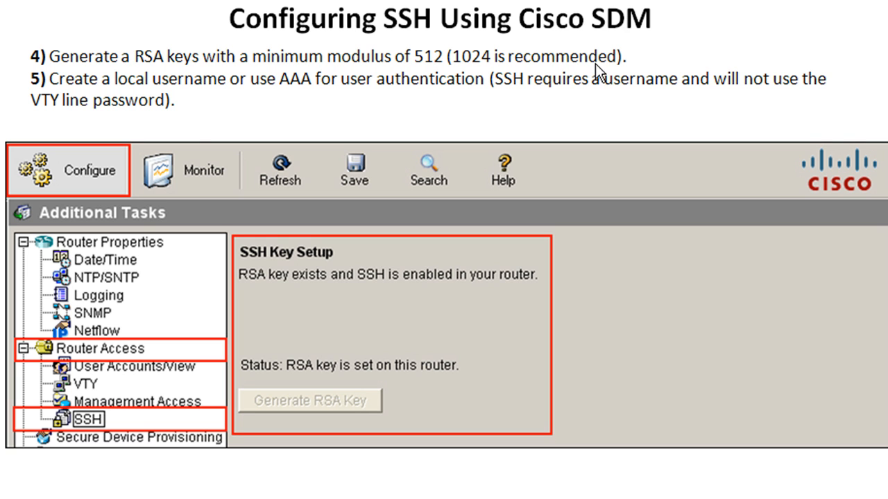
Advance the guide from SSH key status to the VTY lines 0-4 page.
key("Right")
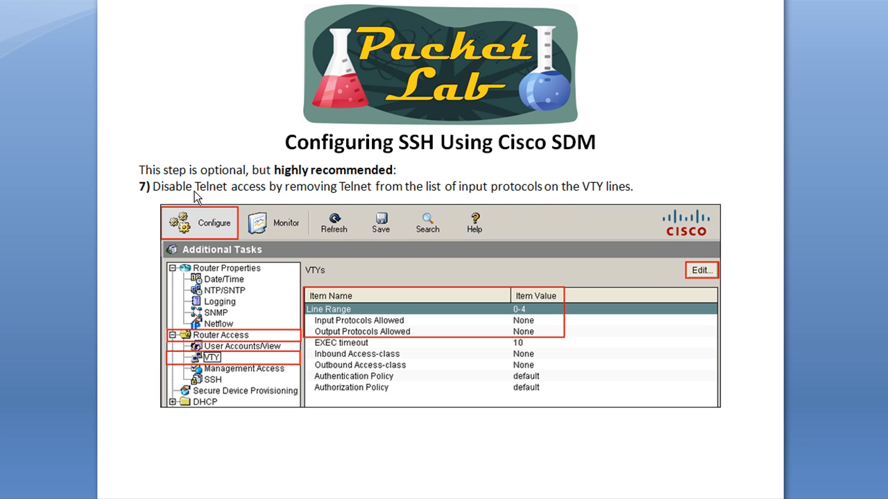
mouse_move(279, 190)
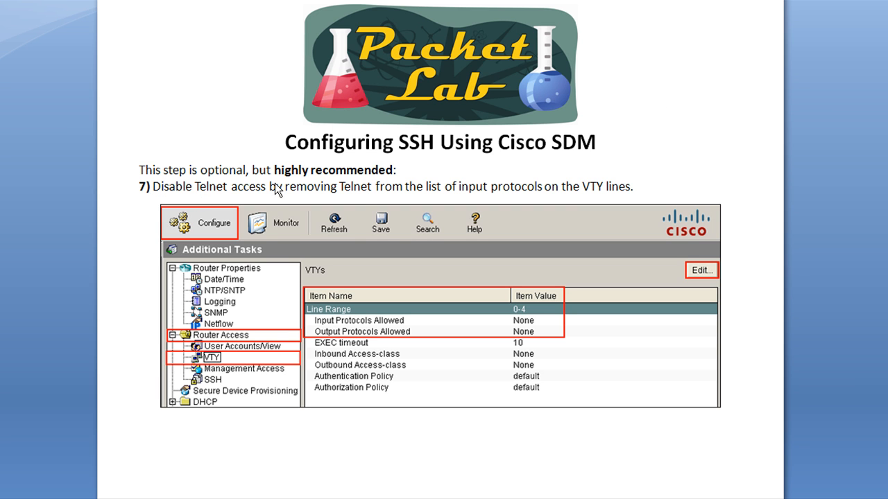
mouse_move(174, 203)
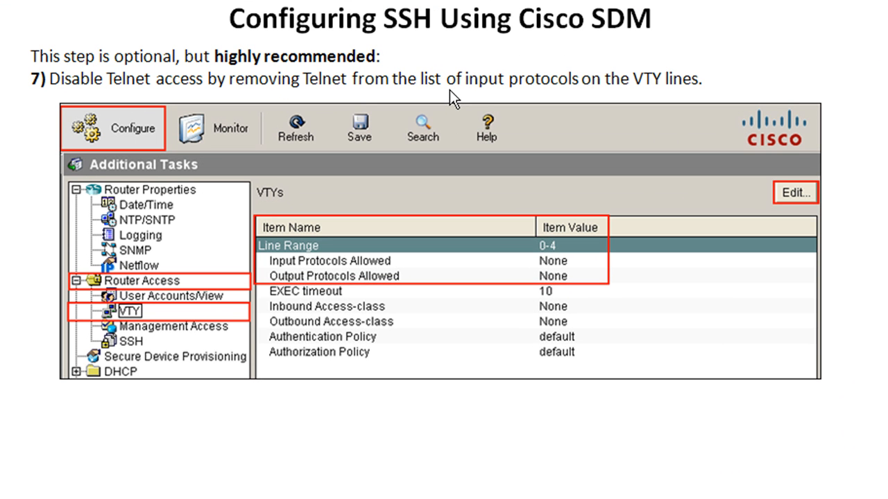
mouse_move(260, 172)
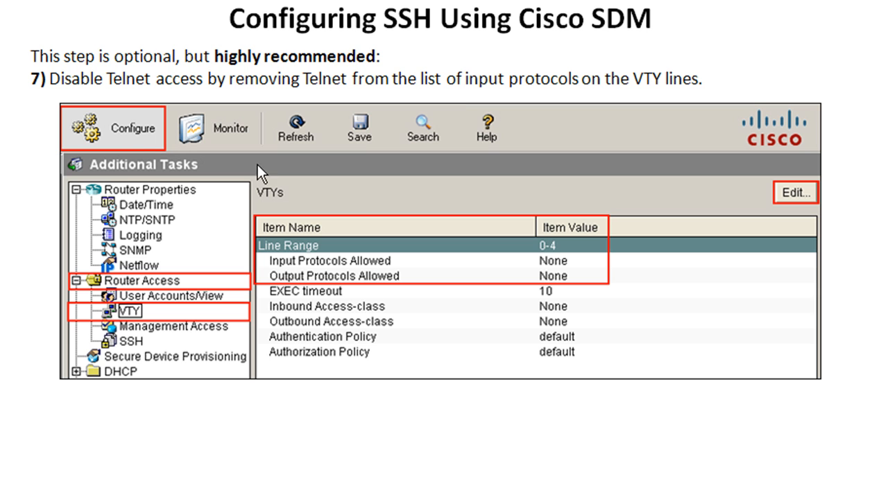
mouse_move(306, 249)
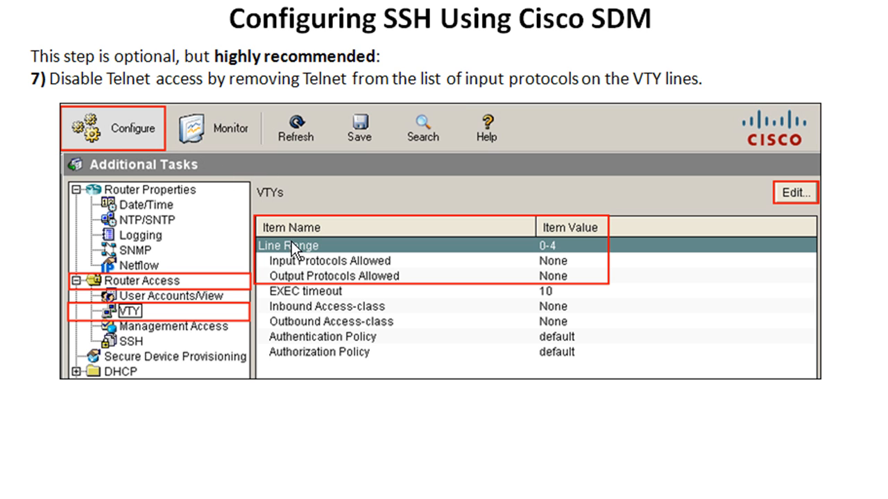
mouse_move(232, 205)
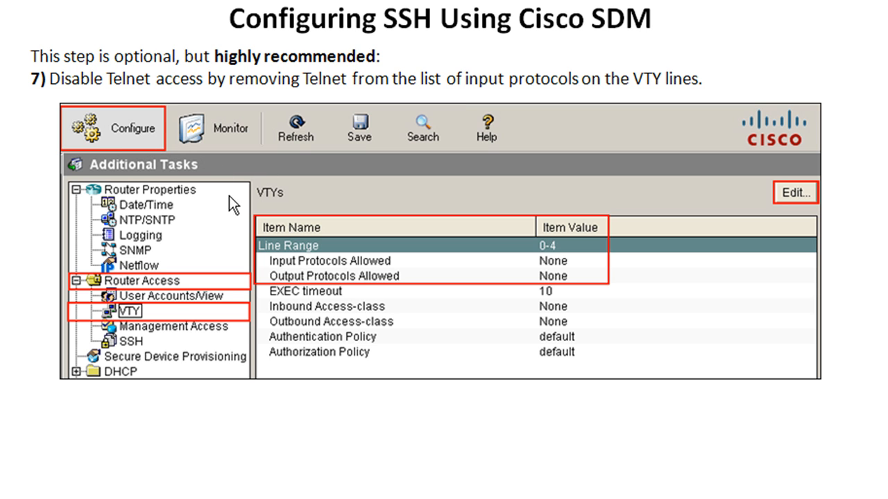
mouse_move(130, 287)
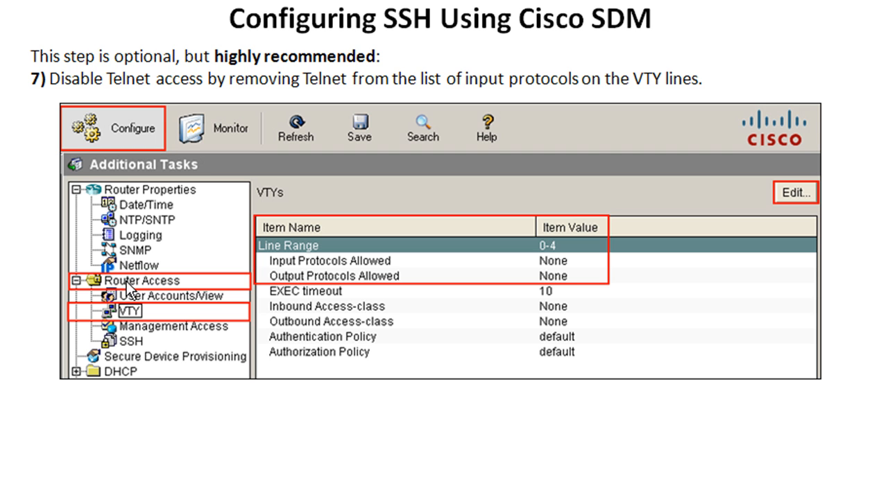
mouse_move(142, 353)
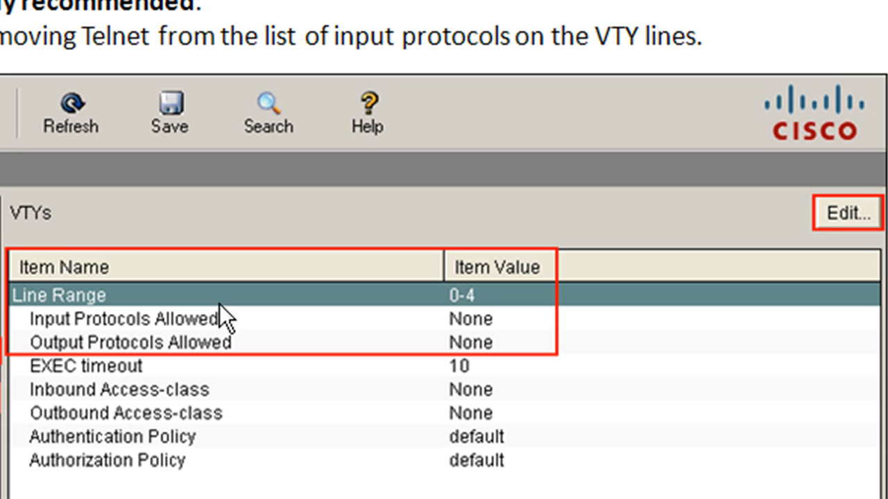
mouse_move(469, 363)
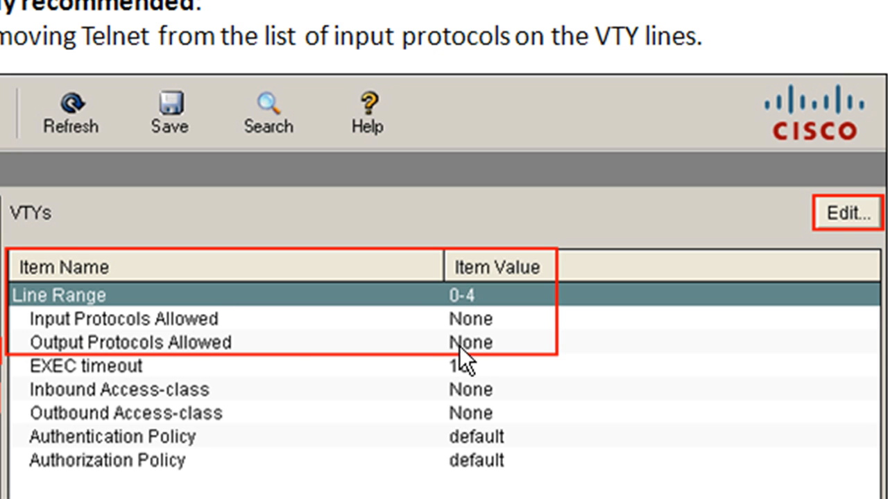
mouse_move(164, 325)
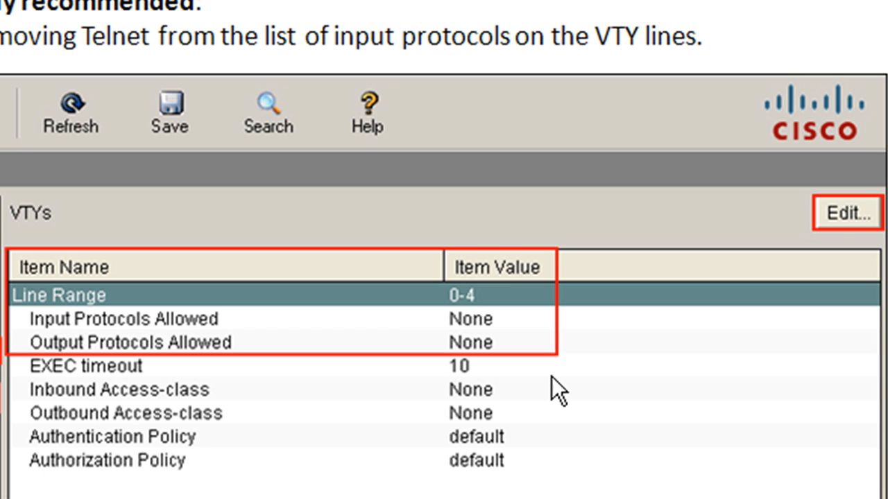
mouse_move(561, 394)
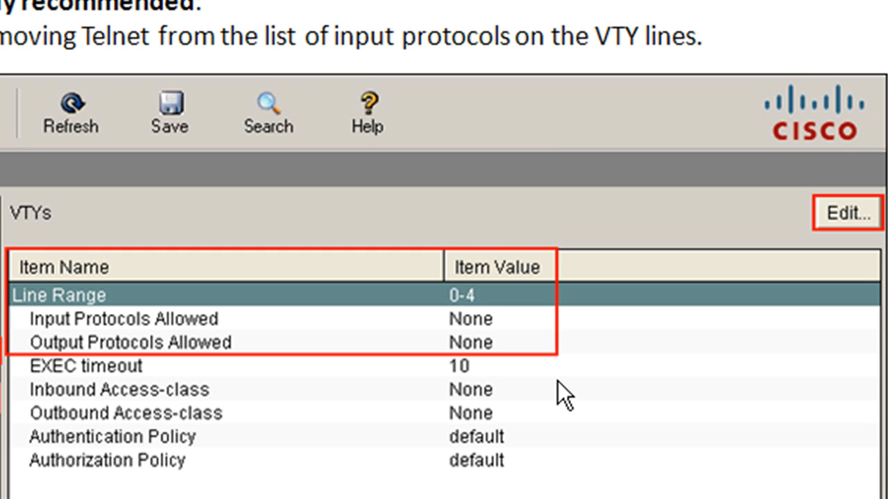
mouse_move(506, 321)
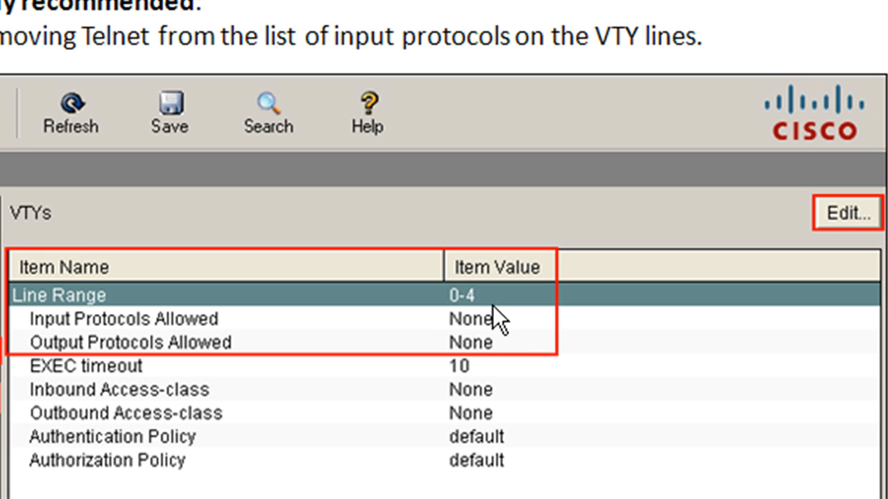
mouse_move(520, 380)
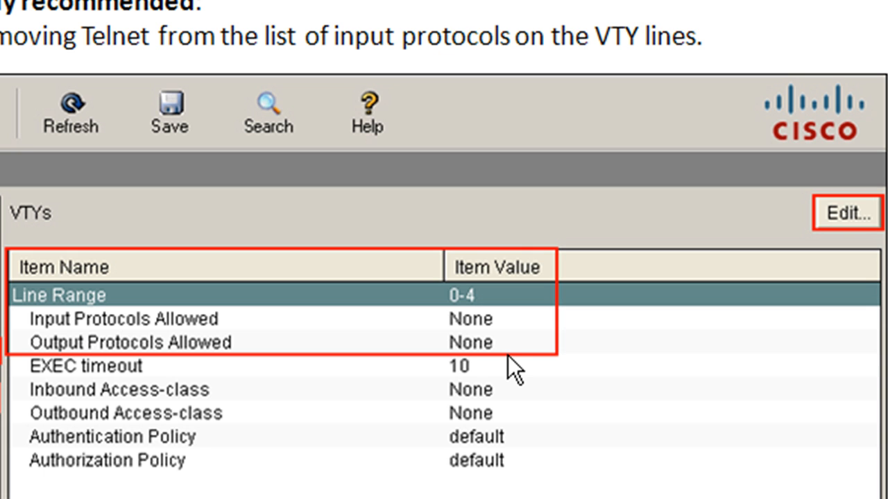
mouse_move(284, 355)
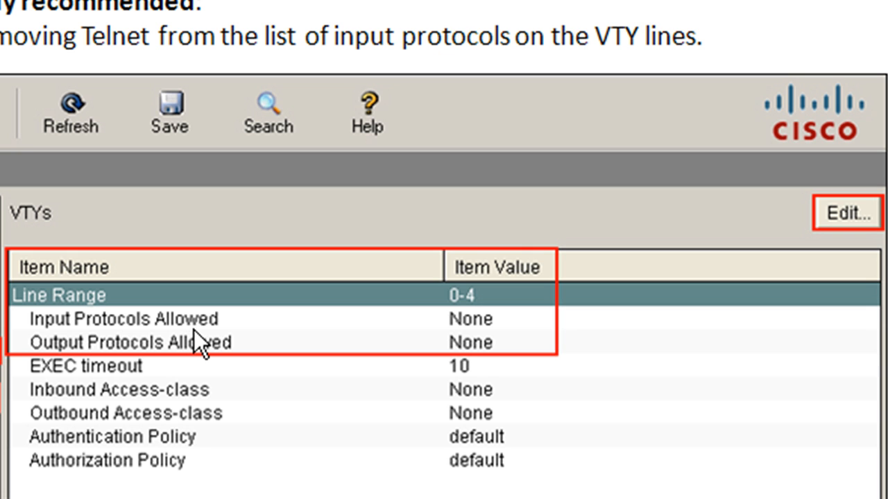
mouse_move(485, 374)
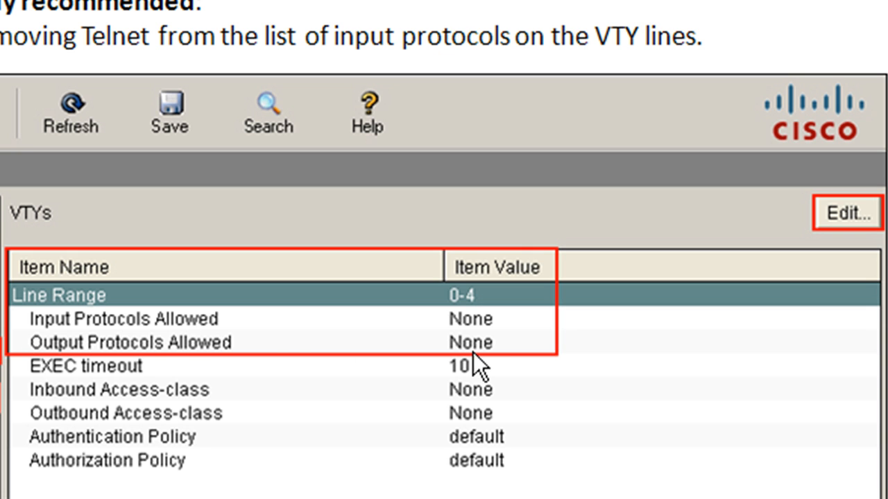
mouse_move(294, 364)
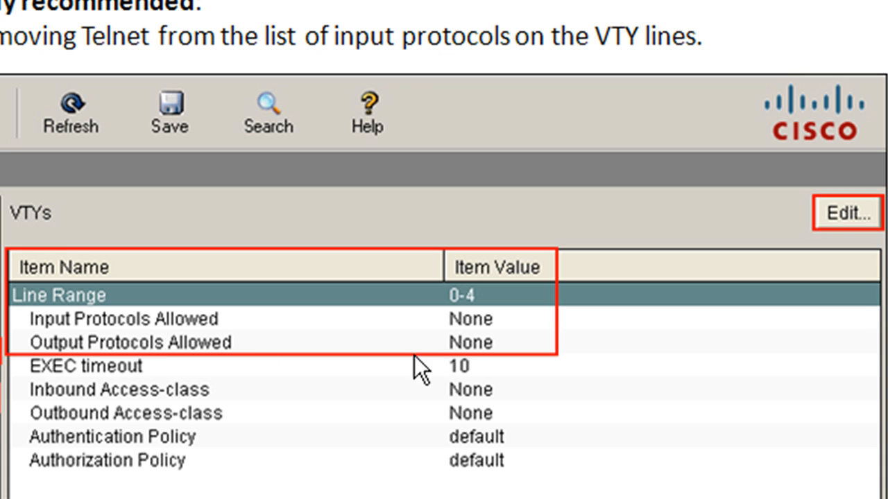
mouse_move(494, 352)
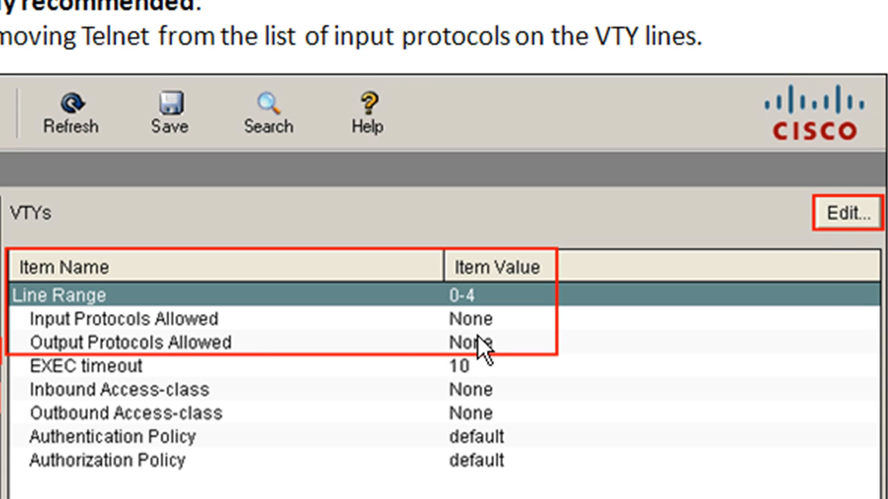
Bring up the Edit VTY Lines dialog for lines 0 to 4.
left_click(846, 212)
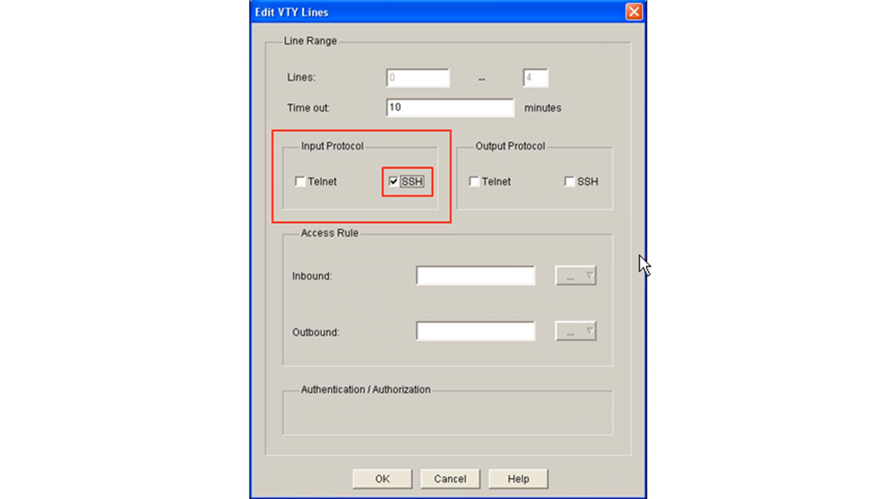
mouse_move(305, 197)
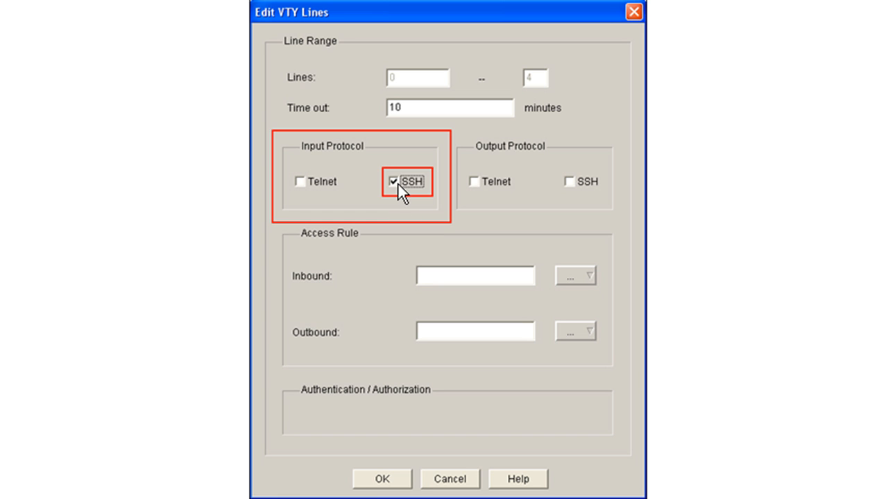
mouse_move(195, 230)
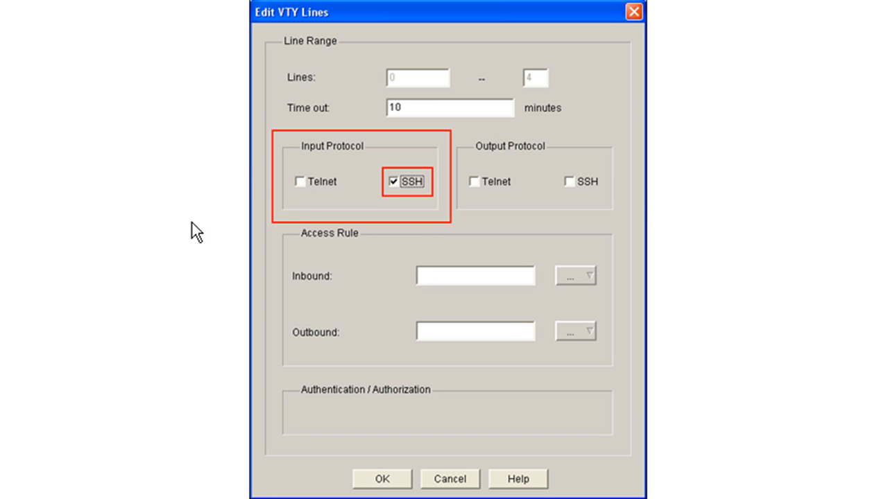
mouse_move(513, 225)
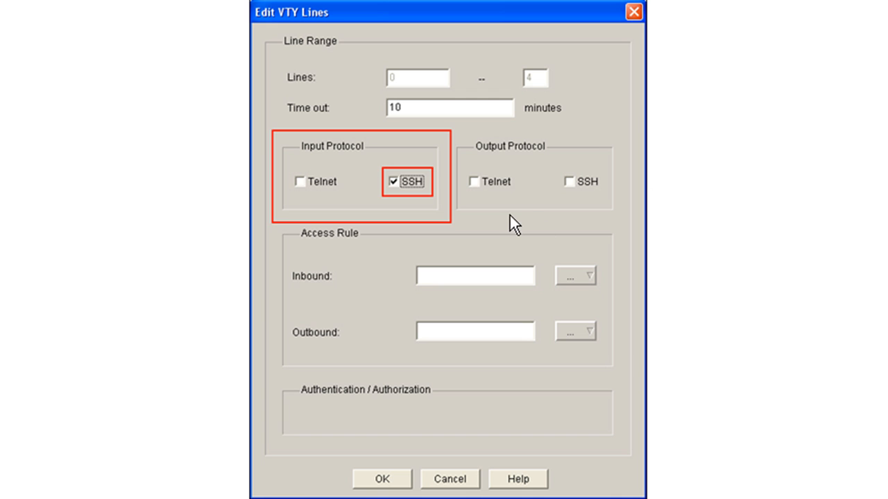
mouse_move(515, 230)
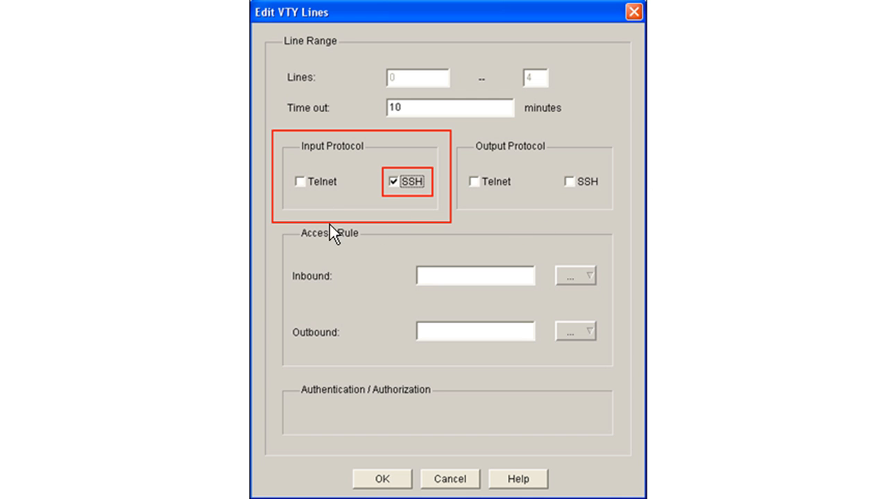
mouse_move(402, 260)
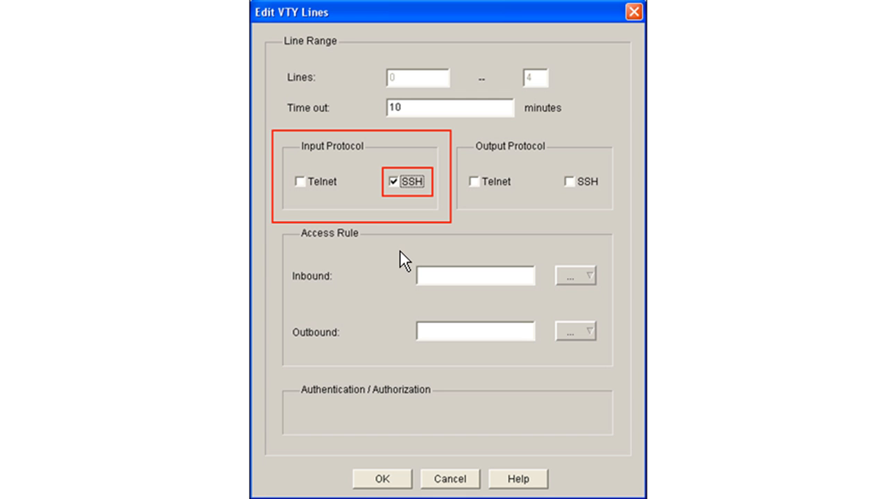
mouse_move(399, 199)
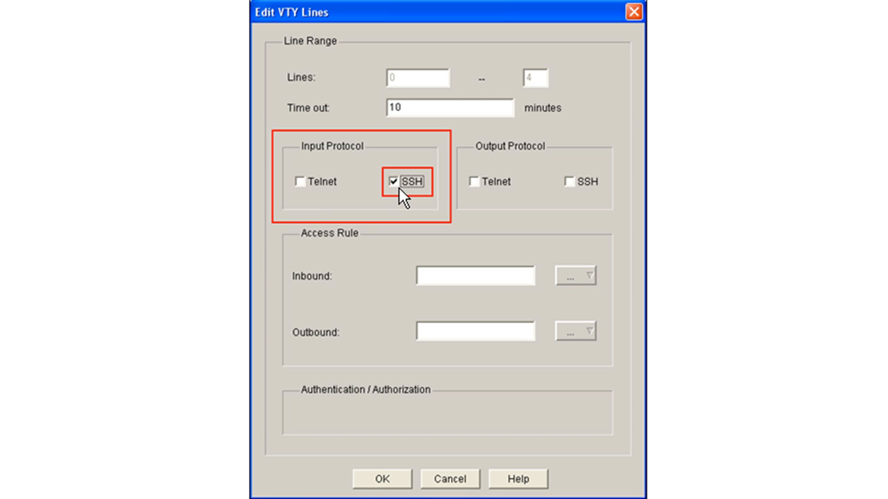
mouse_move(302, 191)
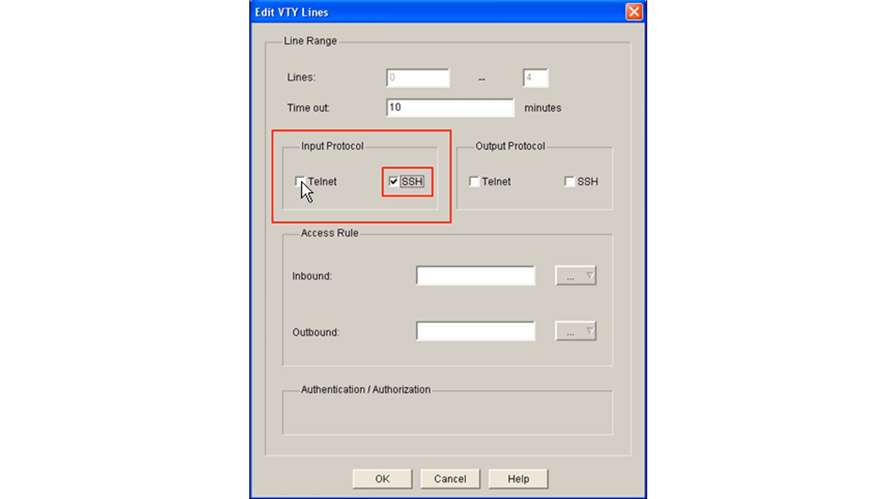
mouse_move(702, 92)
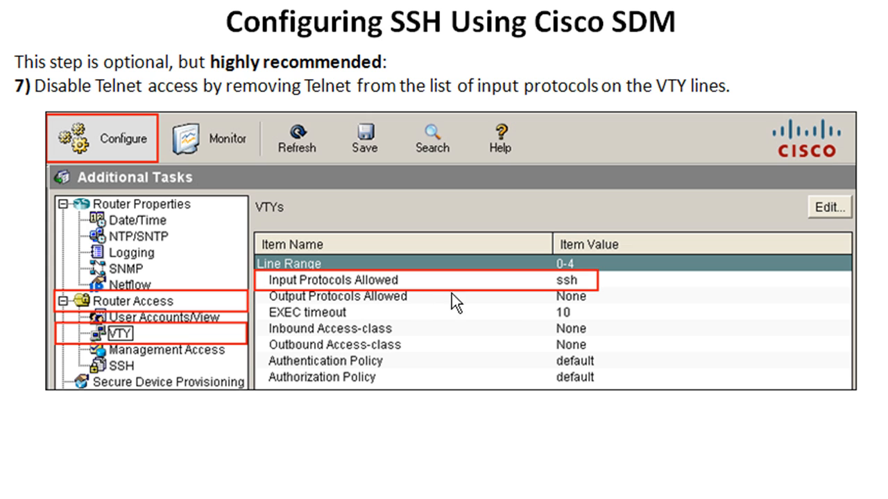
mouse_move(544, 293)
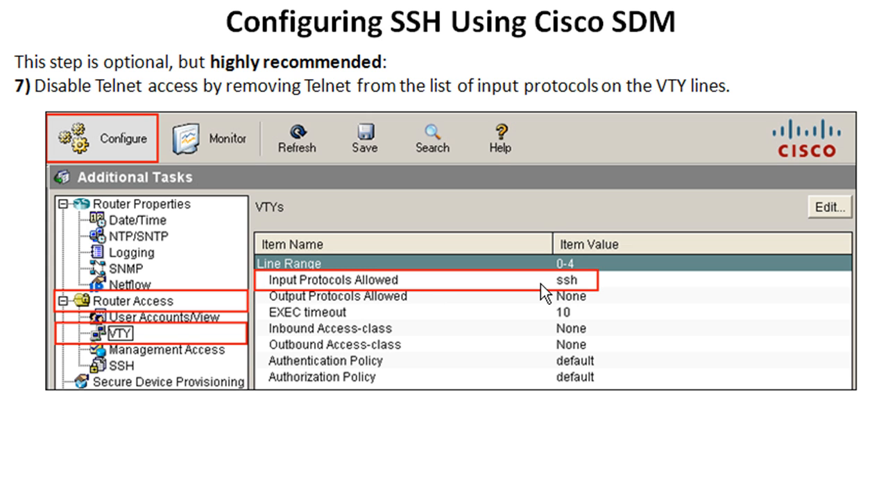